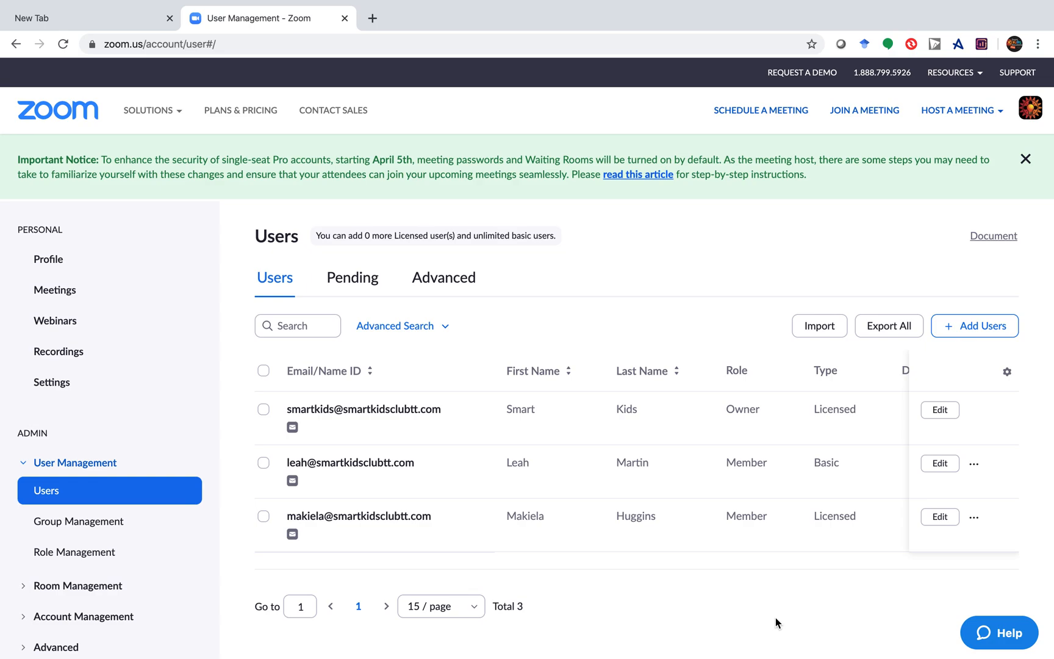
mouse_move(853, 378)
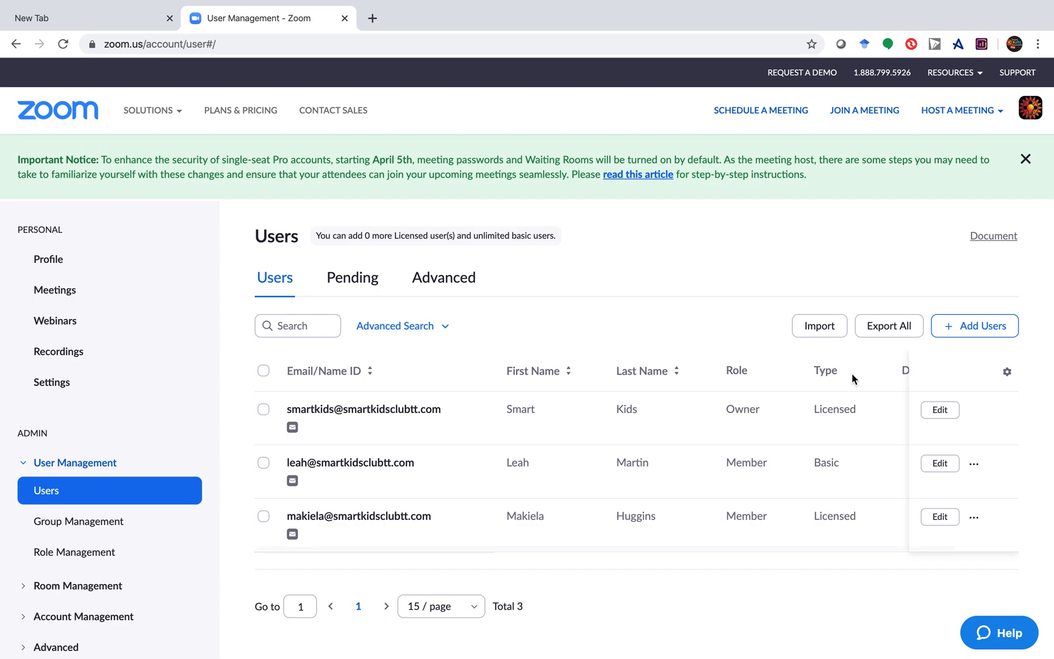
mouse_move(1026, 110)
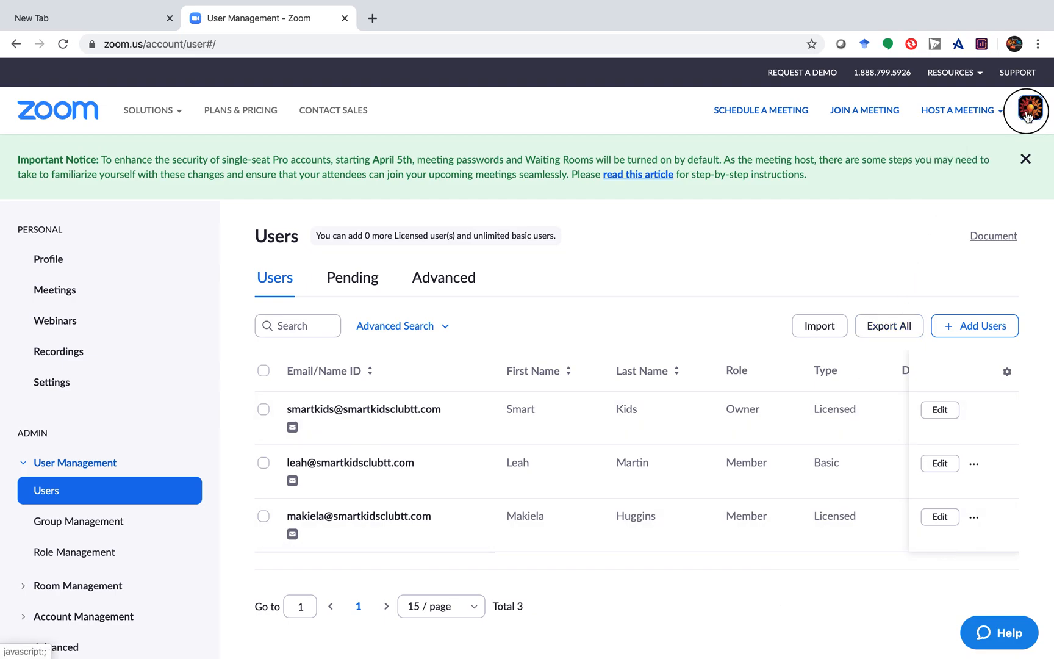
Sign out of the admin account through the profile avatar menu
click(1025, 110)
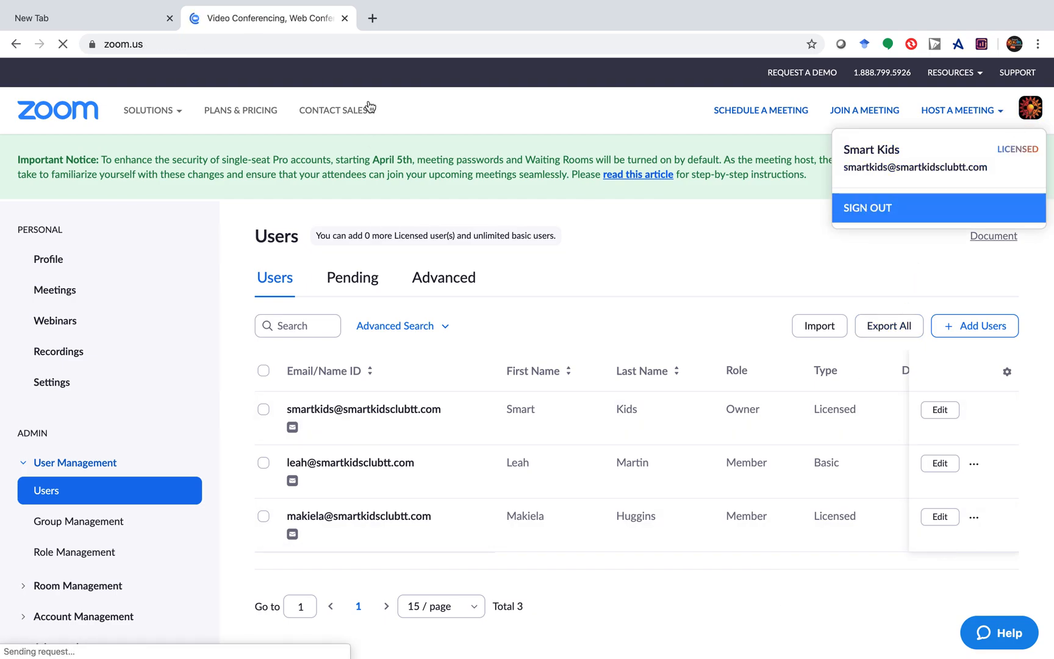
click(868, 208)
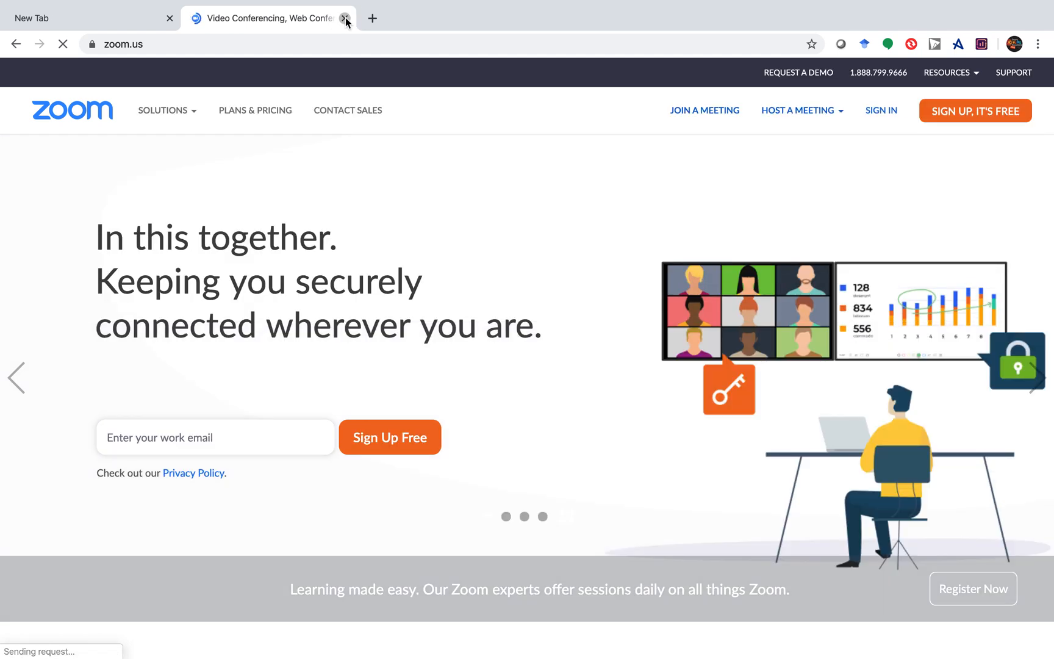
Close the signed-out Zoom tab and load zoom.us in the remaining tab
click(345, 18)
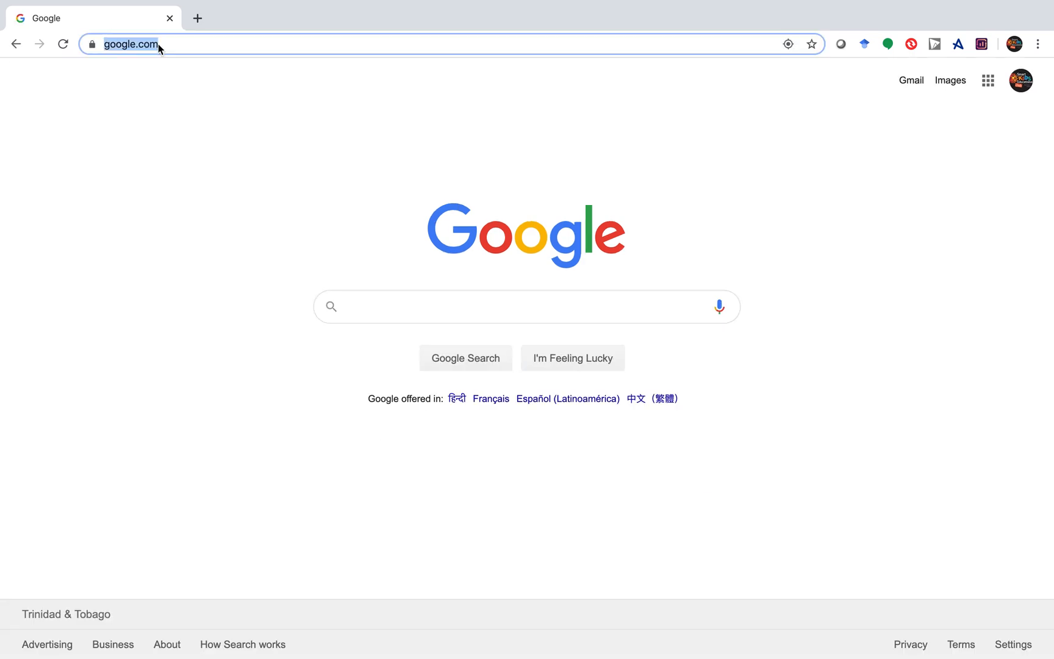
text(zoom.us)
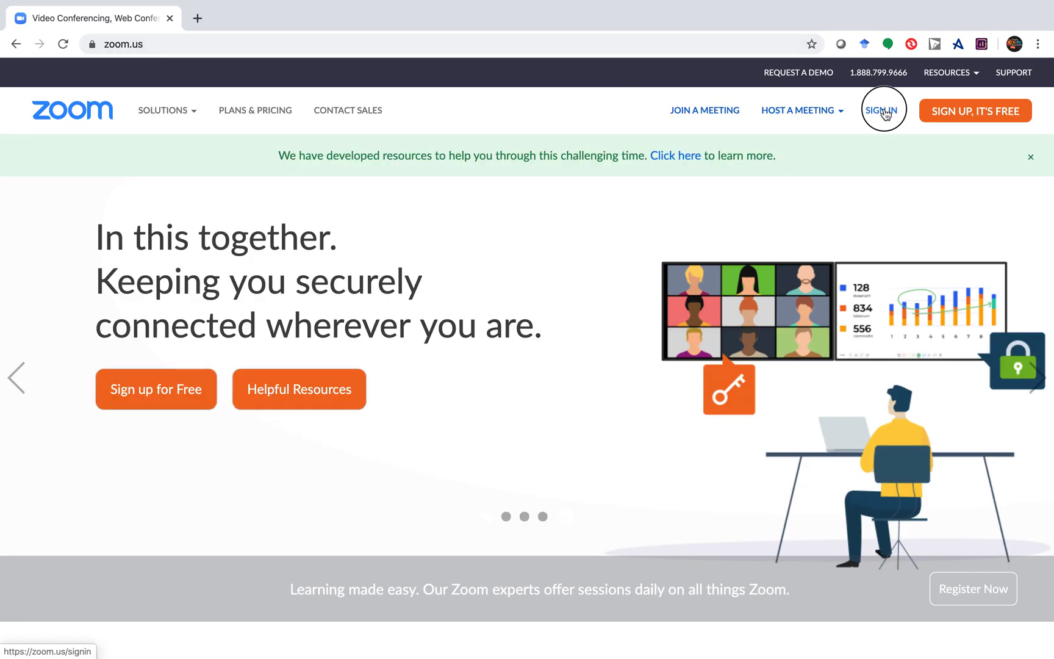
Sign in with the saved owner email and its password
click(882, 111)
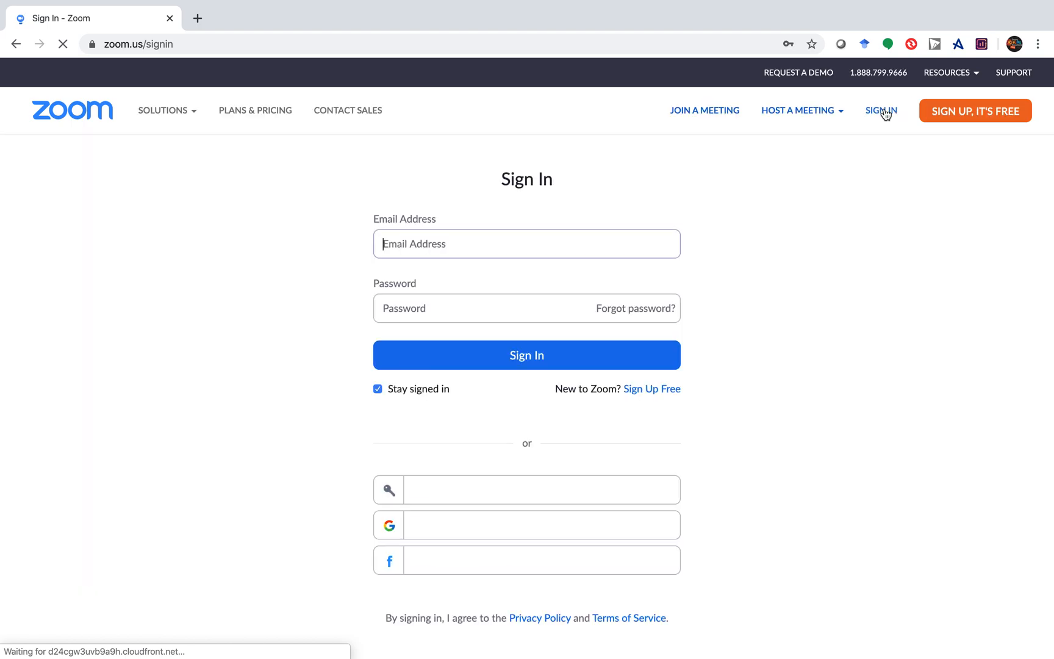
click(526, 243)
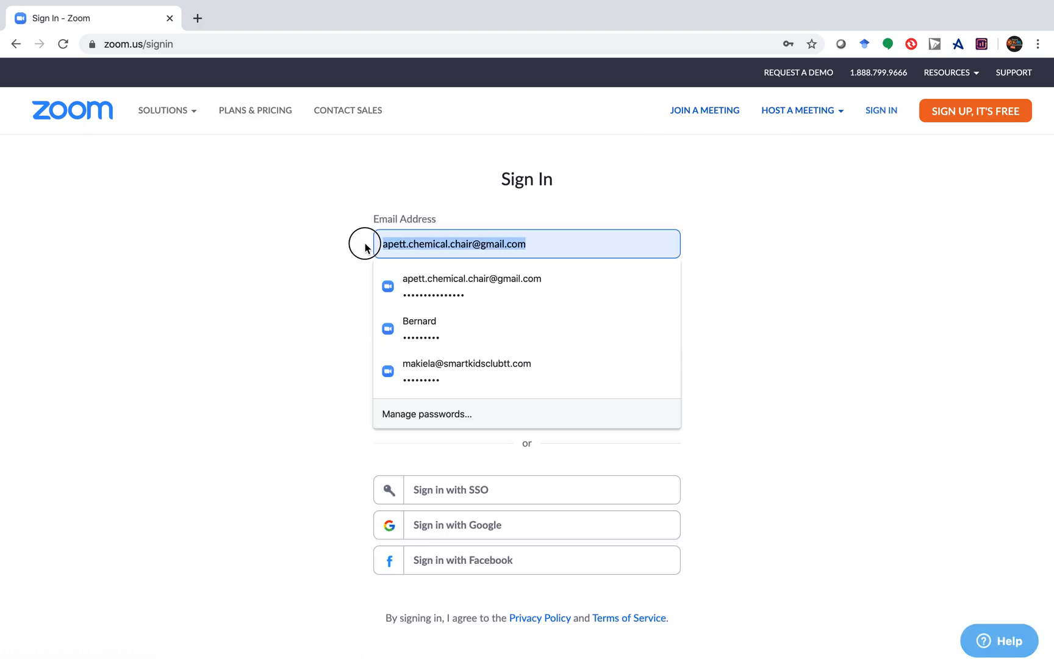
text(sm)
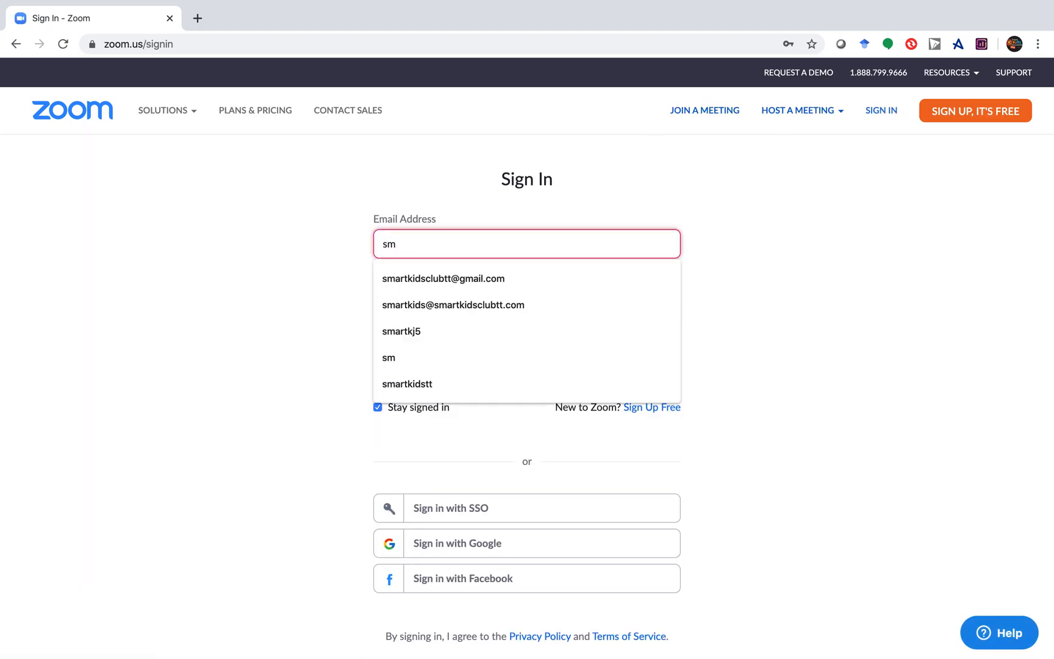
click(452, 305)
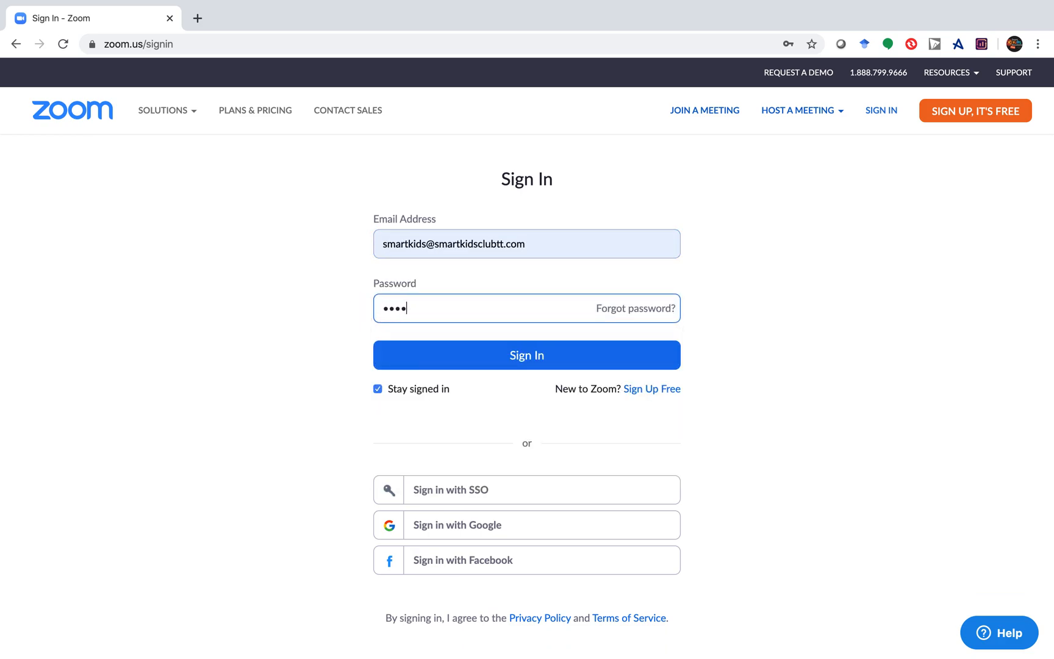
text(password)
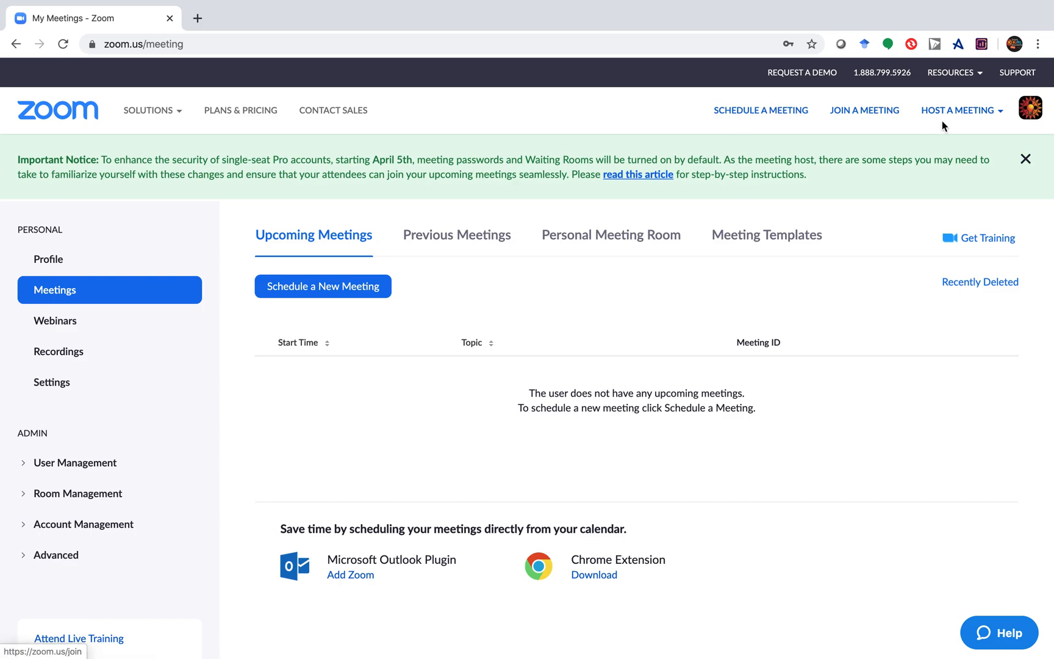
mouse_move(1029, 110)
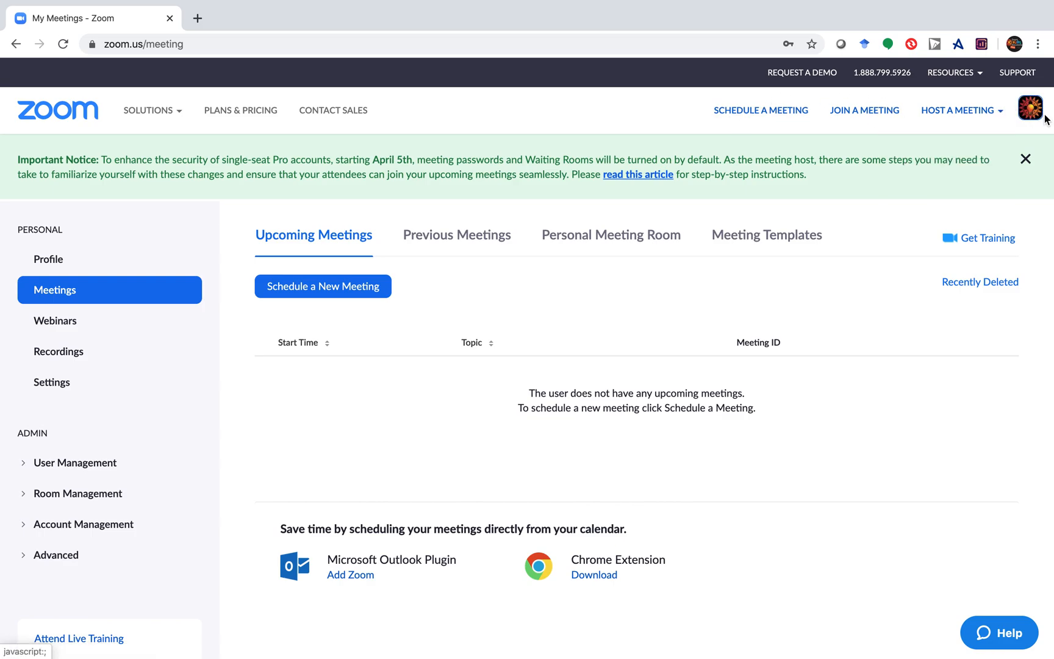
mouse_move(1031, 120)
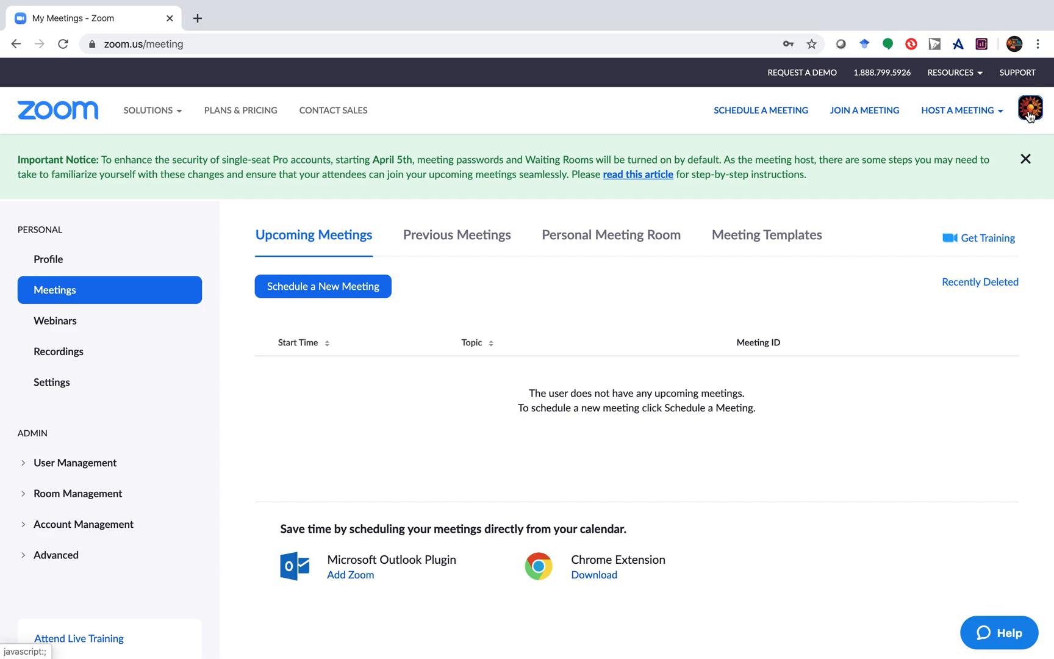
mouse_move(189, 213)
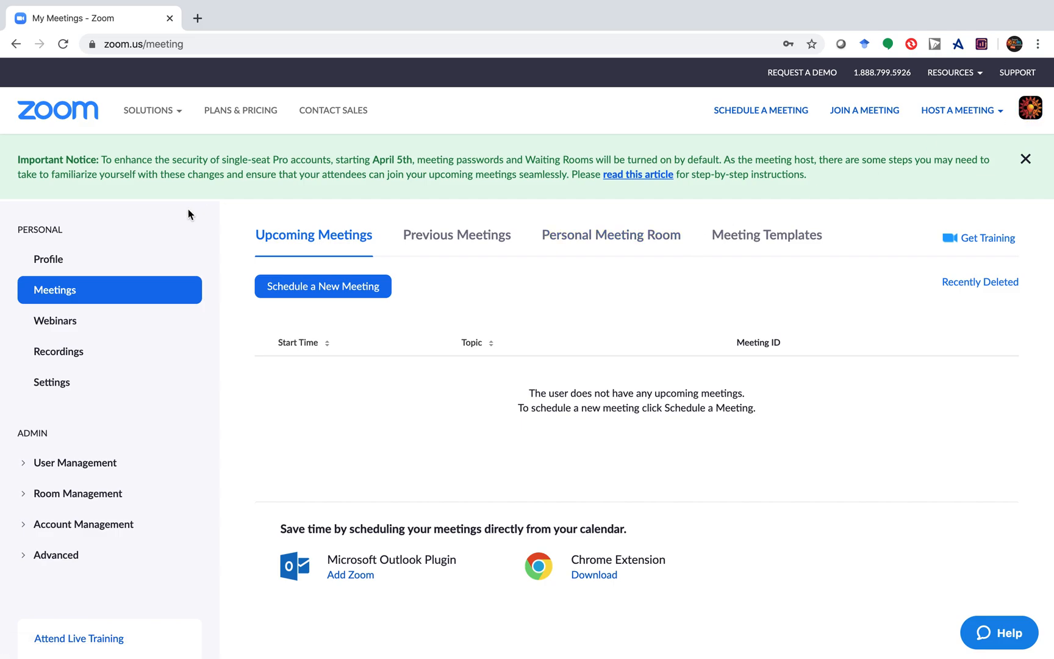
mouse_move(61, 434)
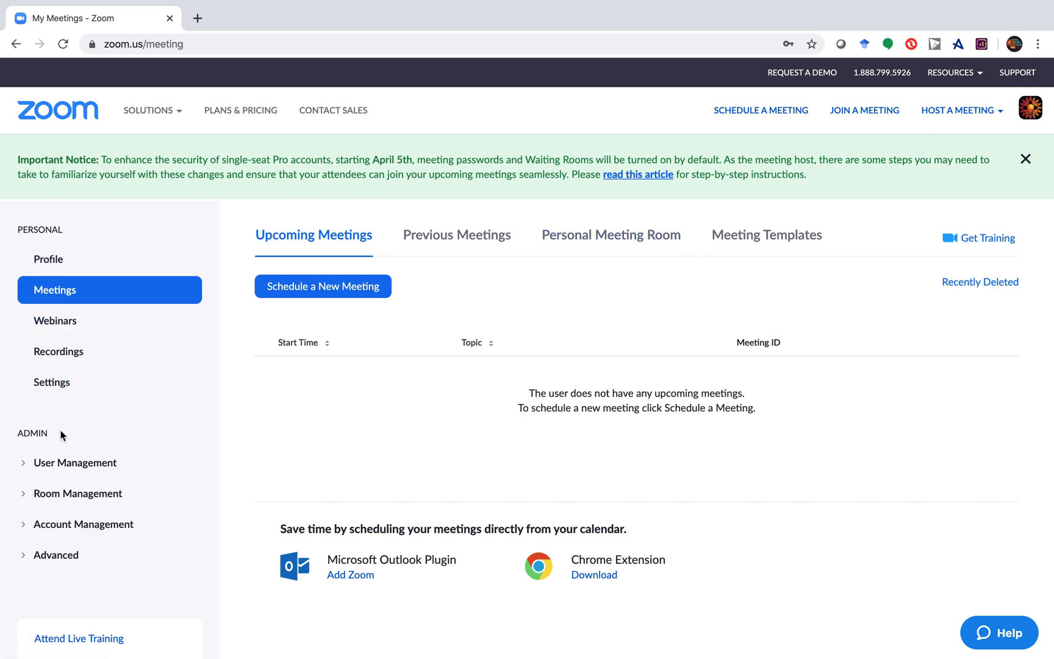
mouse_move(65, 448)
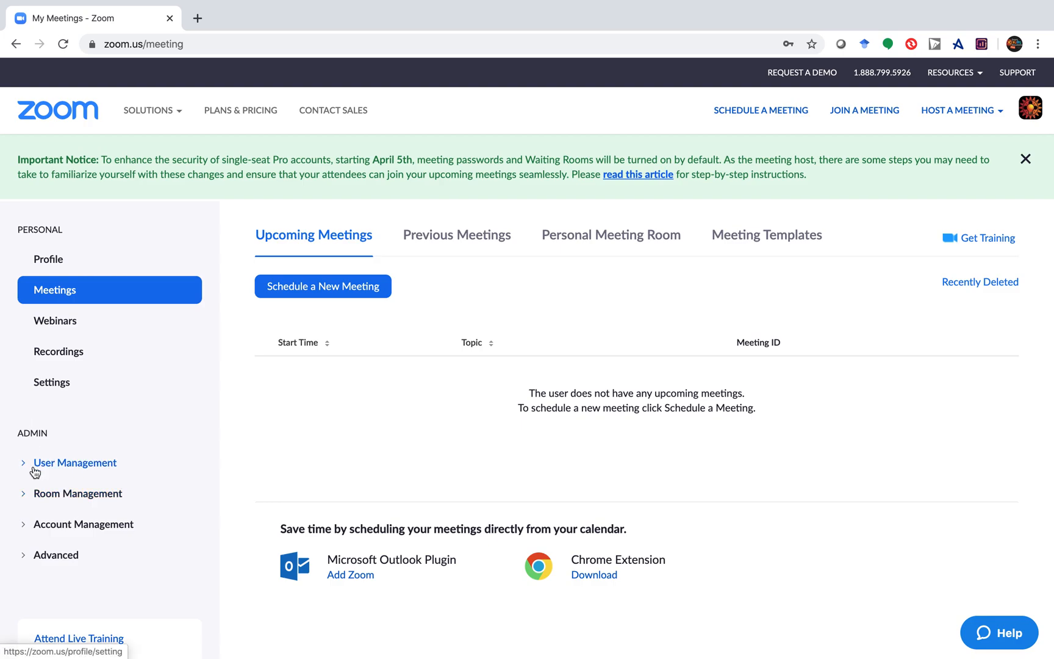
Expand User Management and show the Users list of three users
click(75, 463)
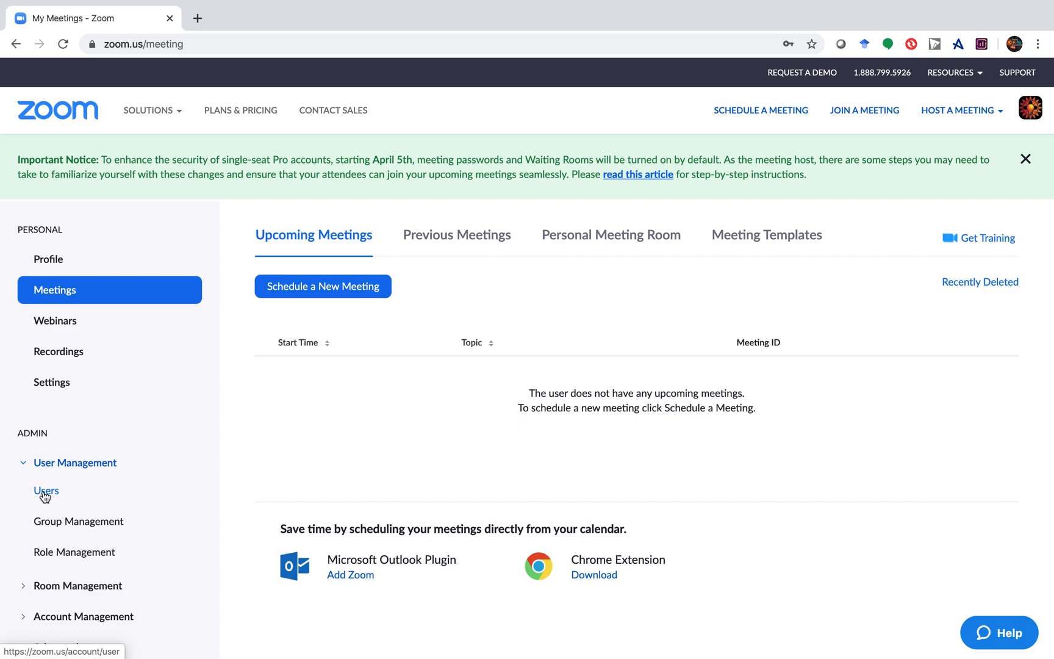
click(46, 491)
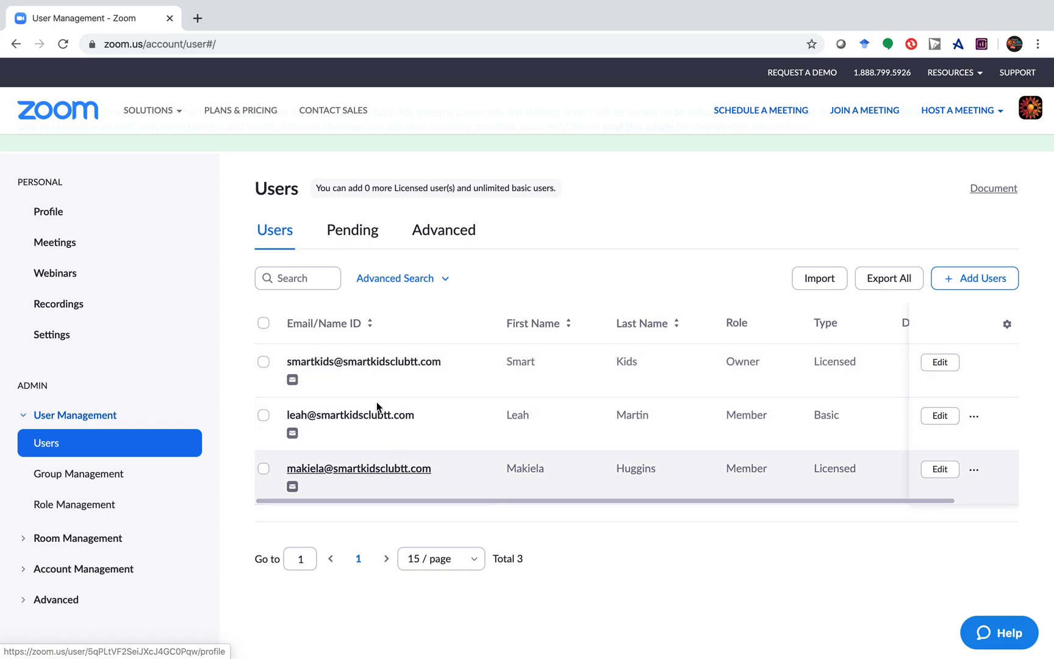
mouse_move(313, 480)
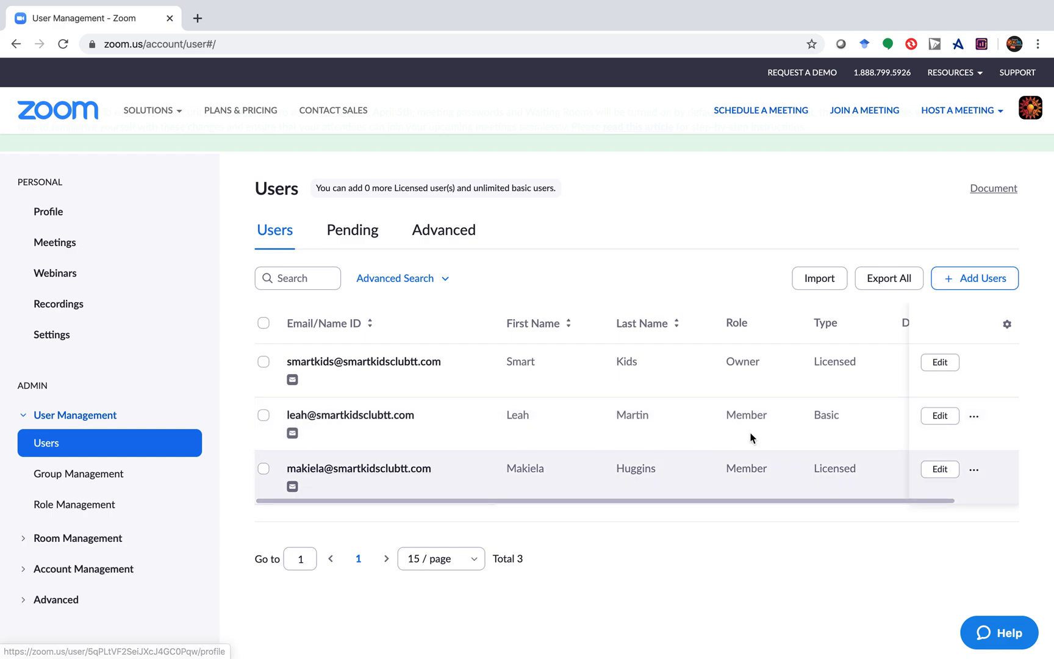
mouse_move(841, 464)
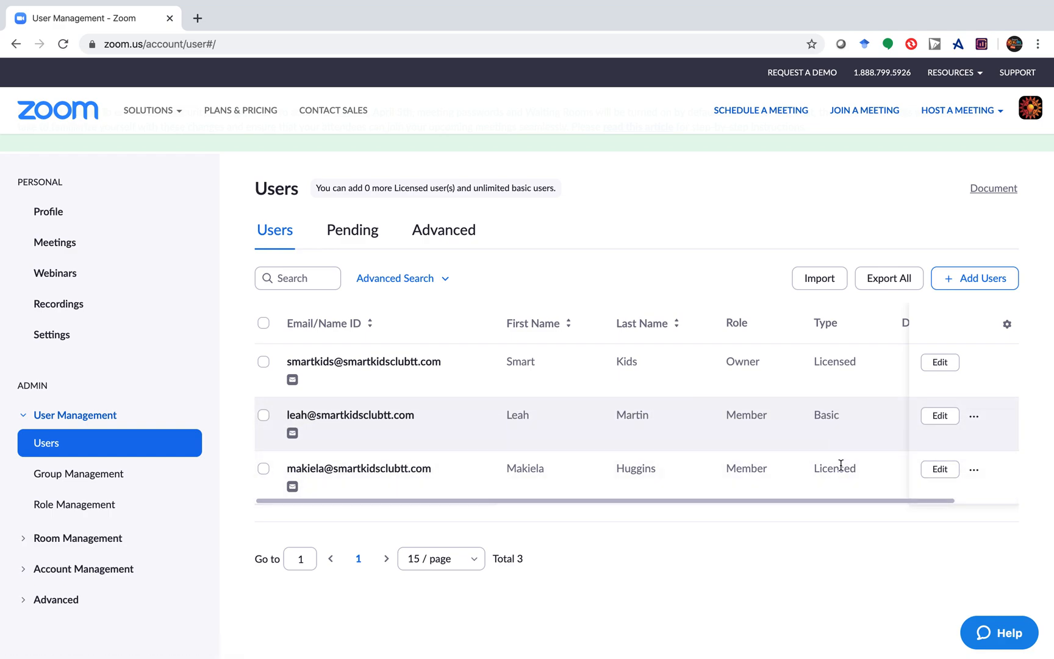
mouse_move(837, 480)
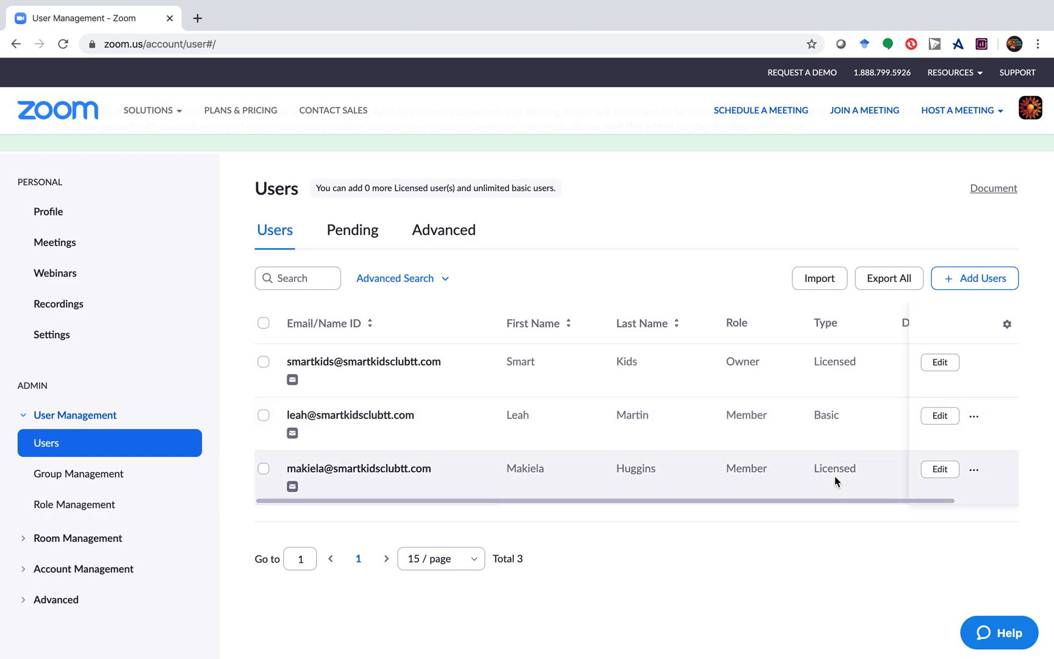
mouse_move(778, 372)
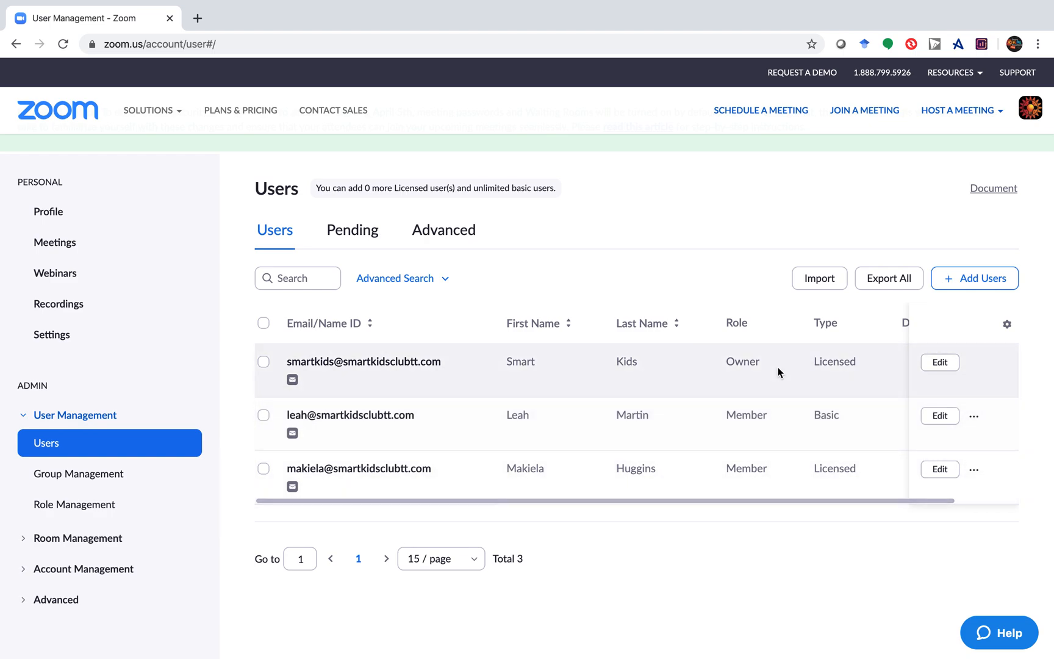
mouse_move(844, 356)
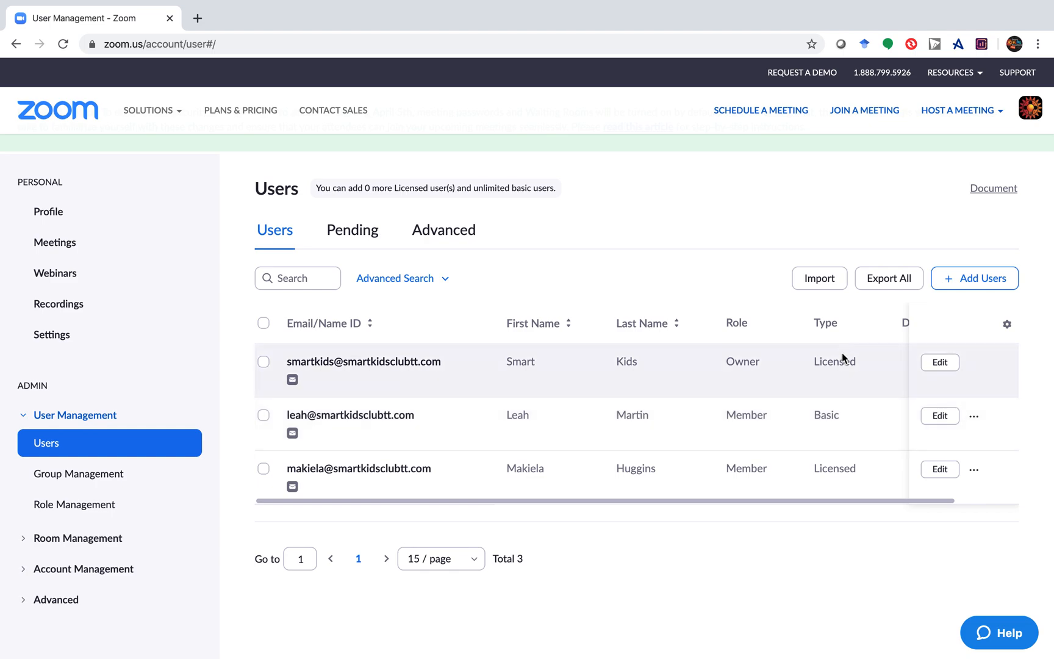
mouse_move(908, 426)
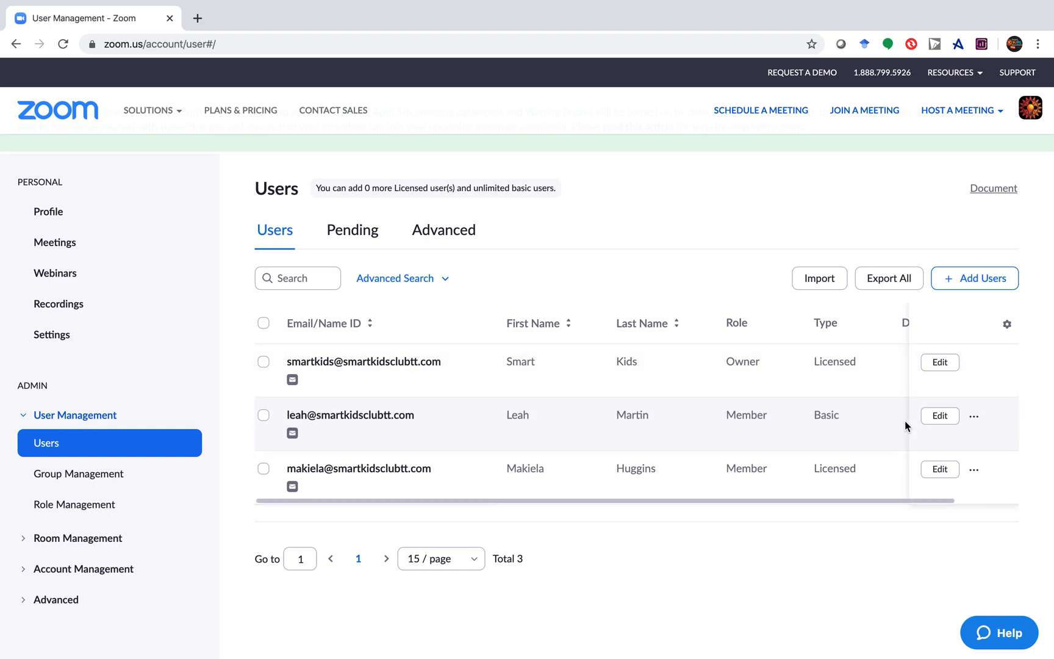
mouse_move(939, 416)
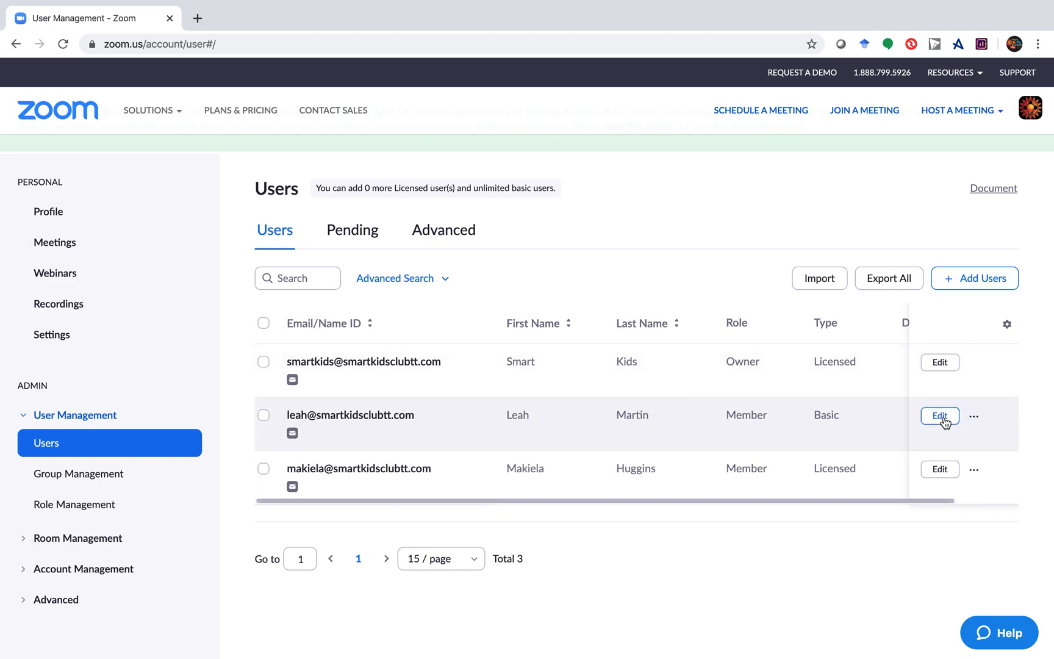
click(939, 416)
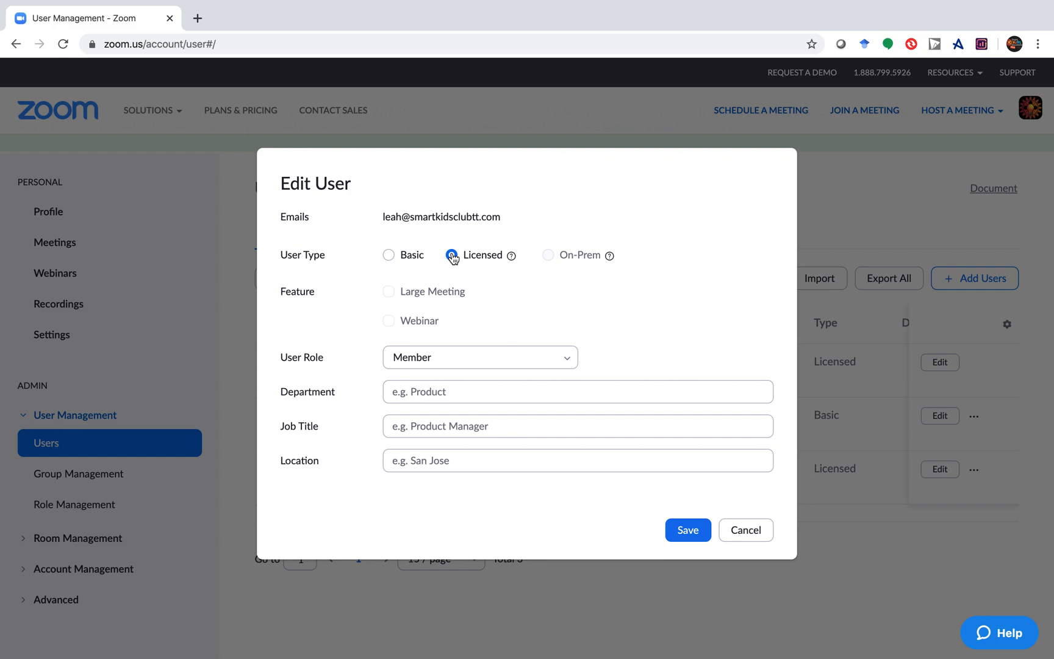
click(578, 426)
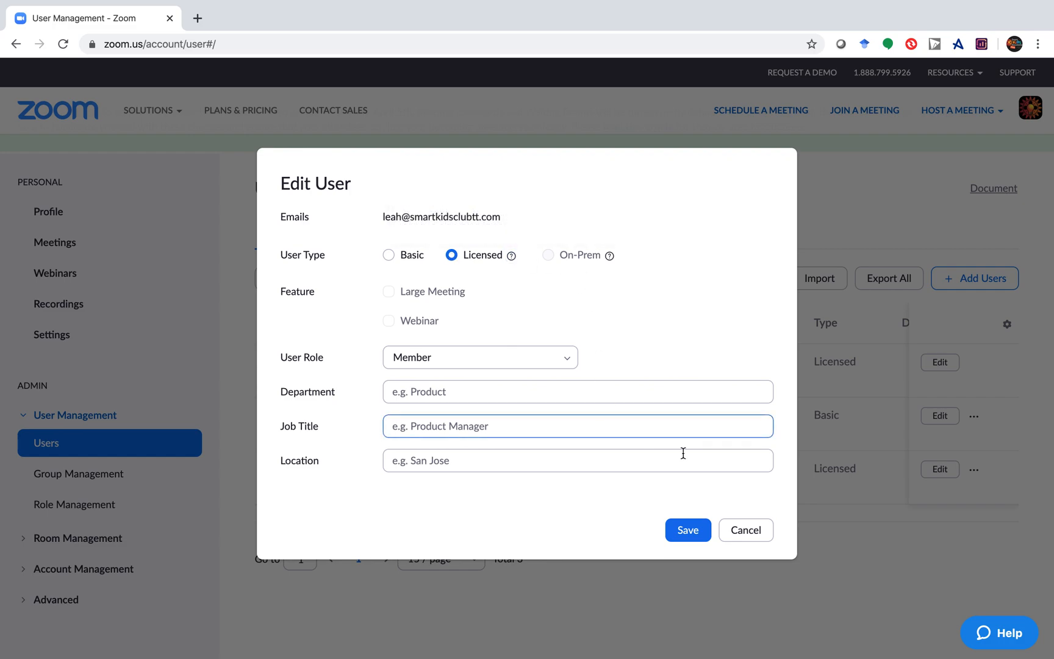
click(687, 529)
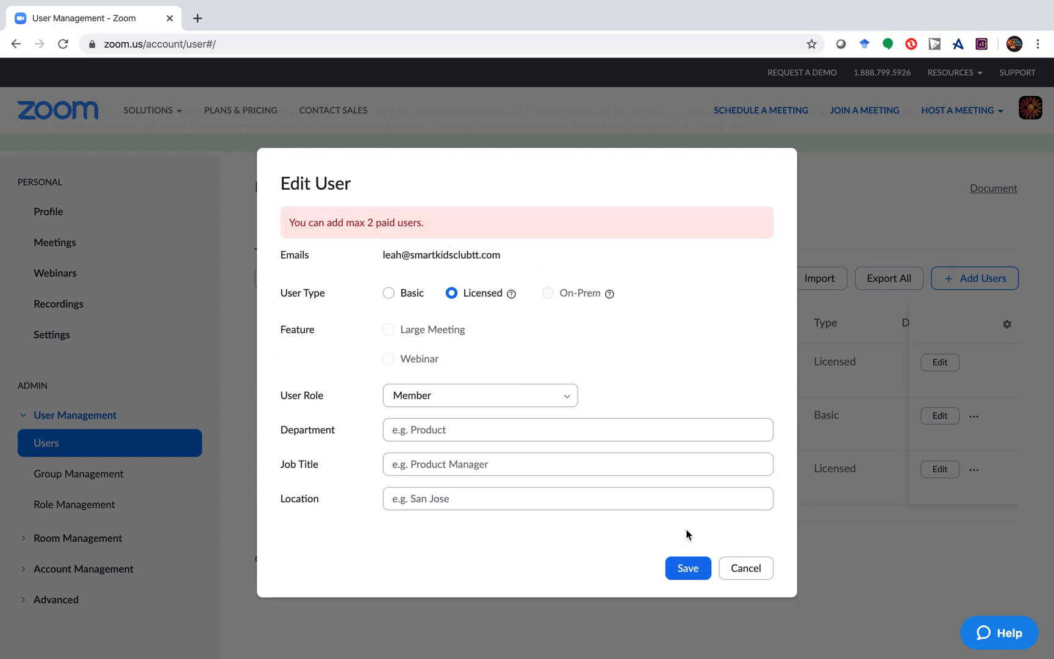
mouse_move(406, 236)
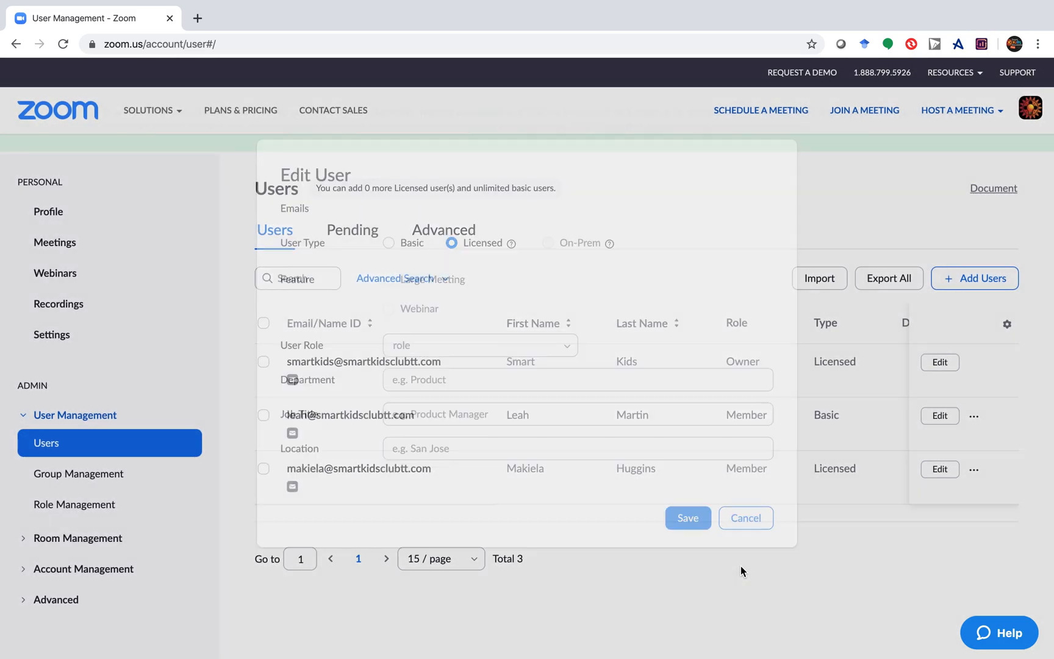
click(745, 518)
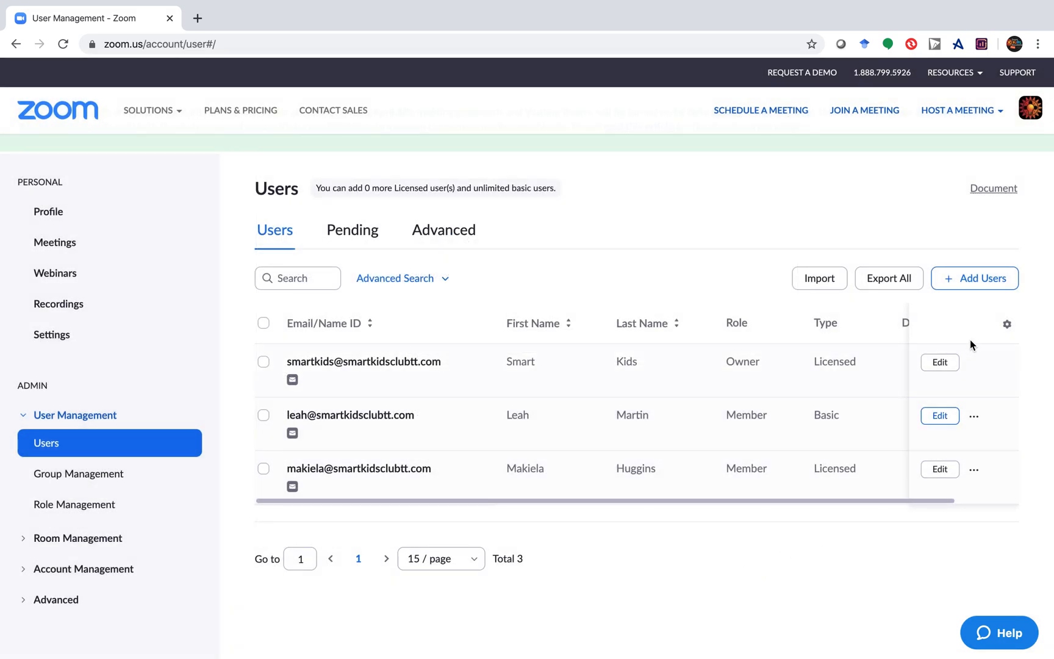
mouse_move(974, 277)
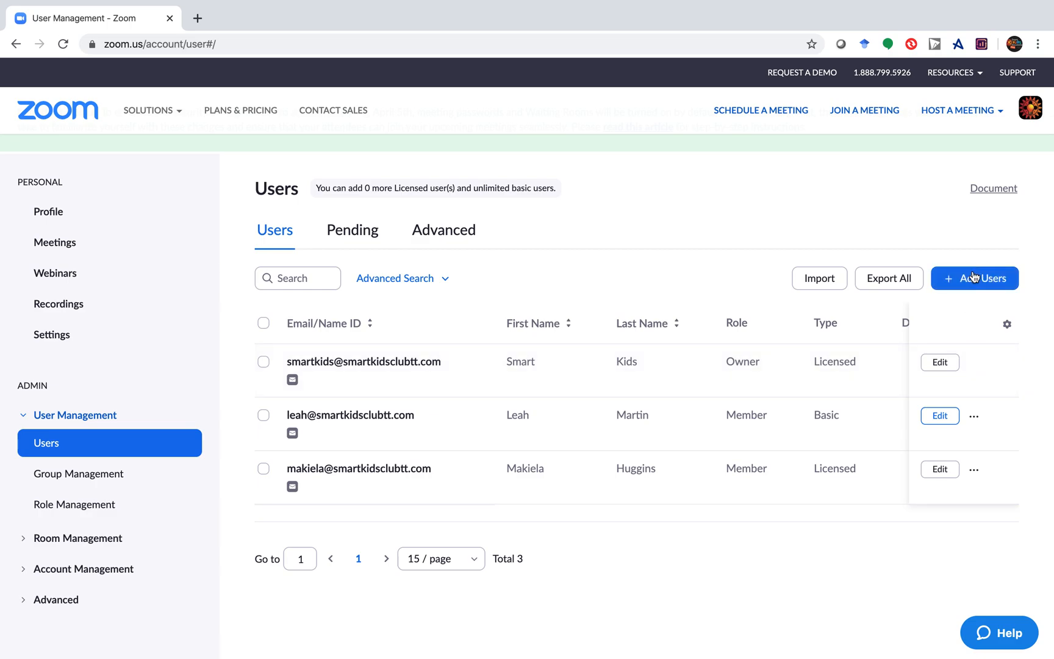
click(974, 278)
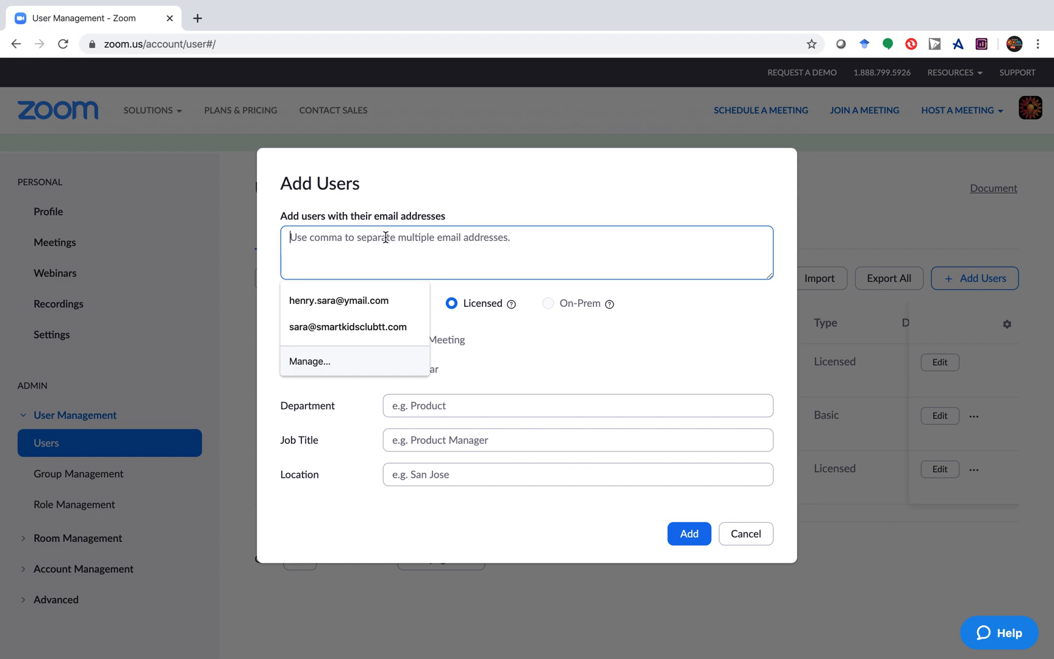
click(339, 300)
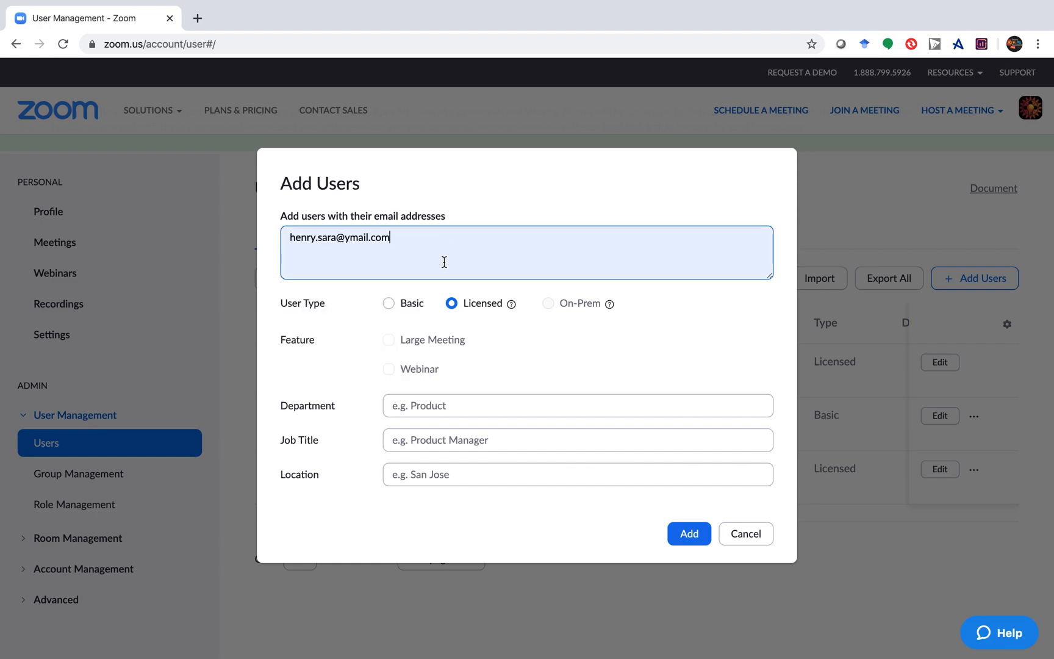
mouse_move(498, 303)
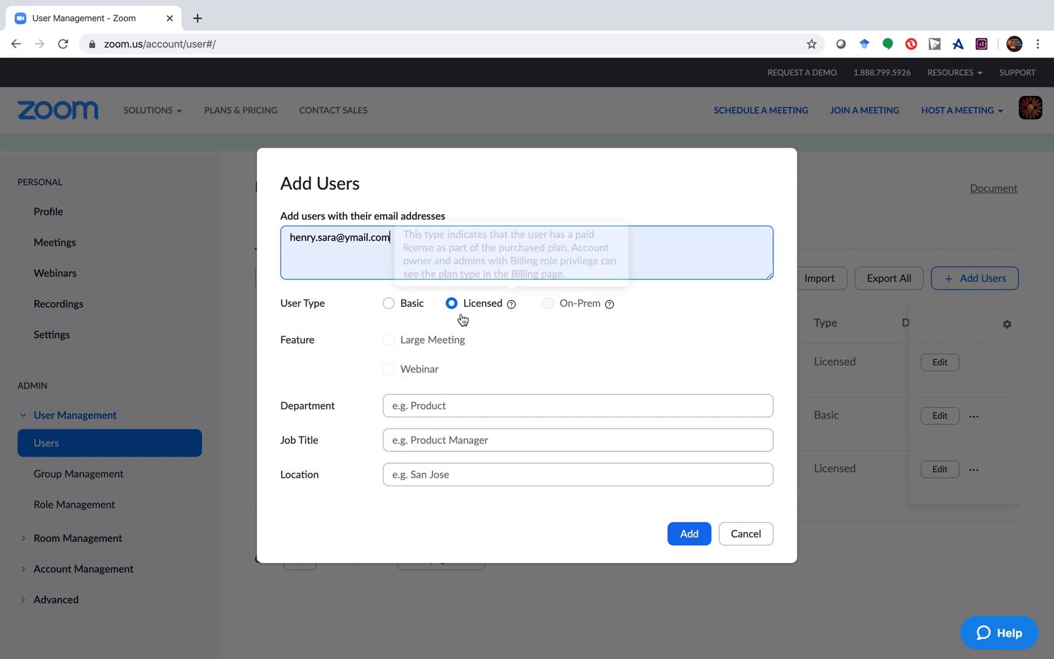
mouse_move(501, 316)
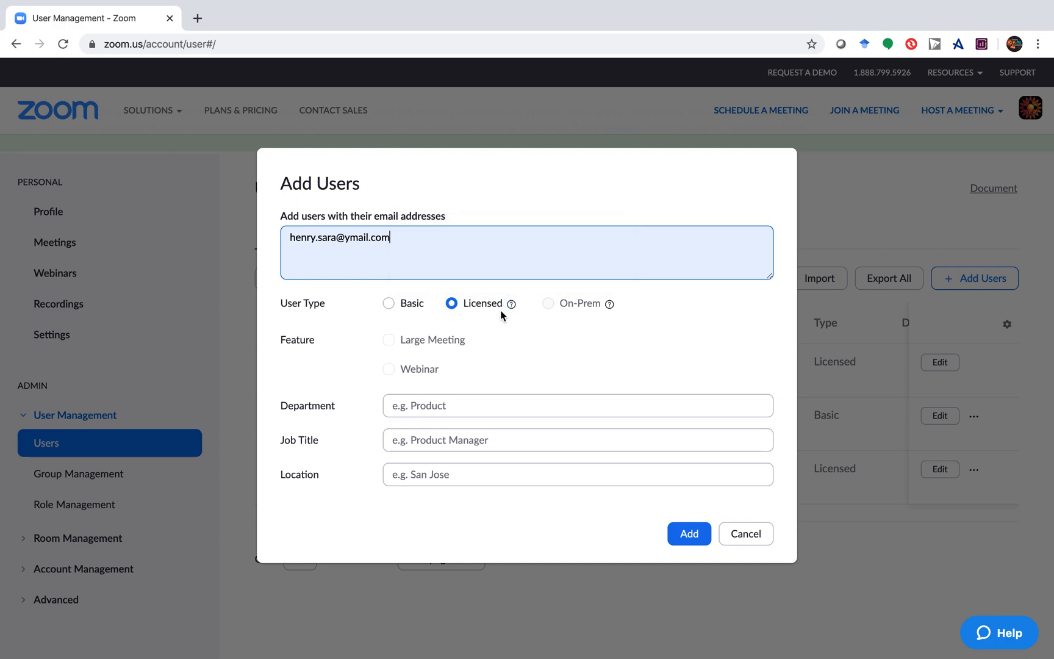
mouse_move(475, 313)
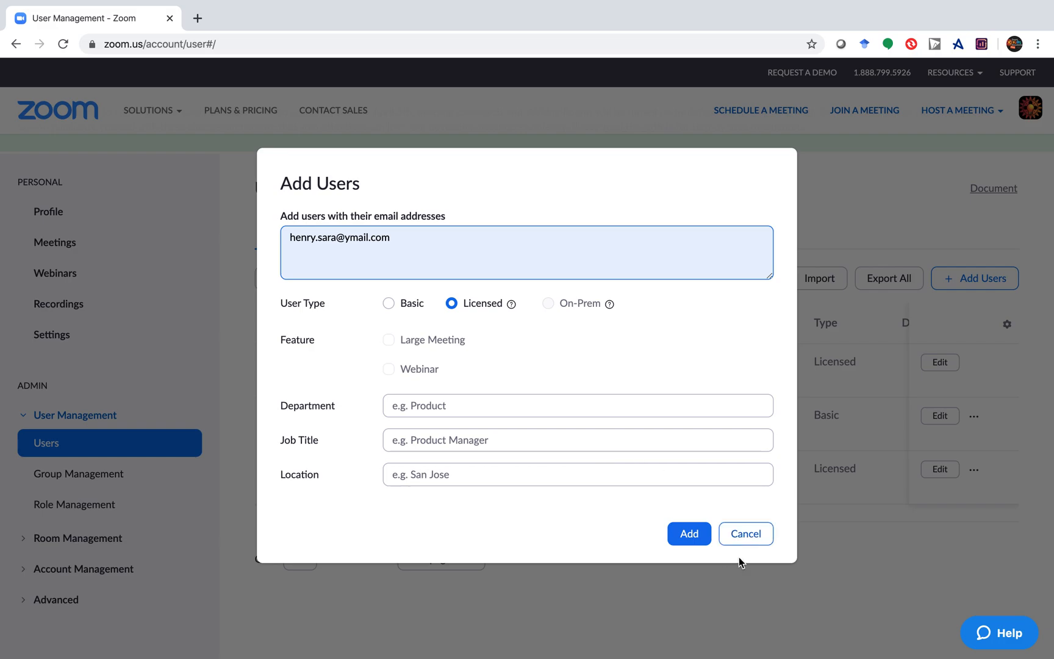
click(745, 534)
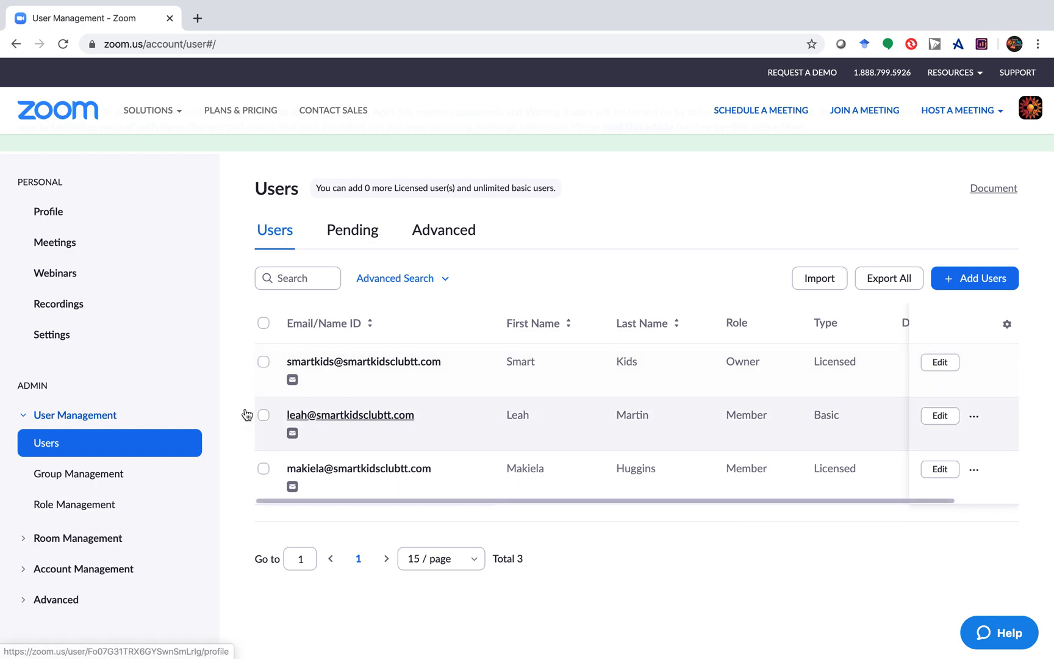
mouse_move(74, 505)
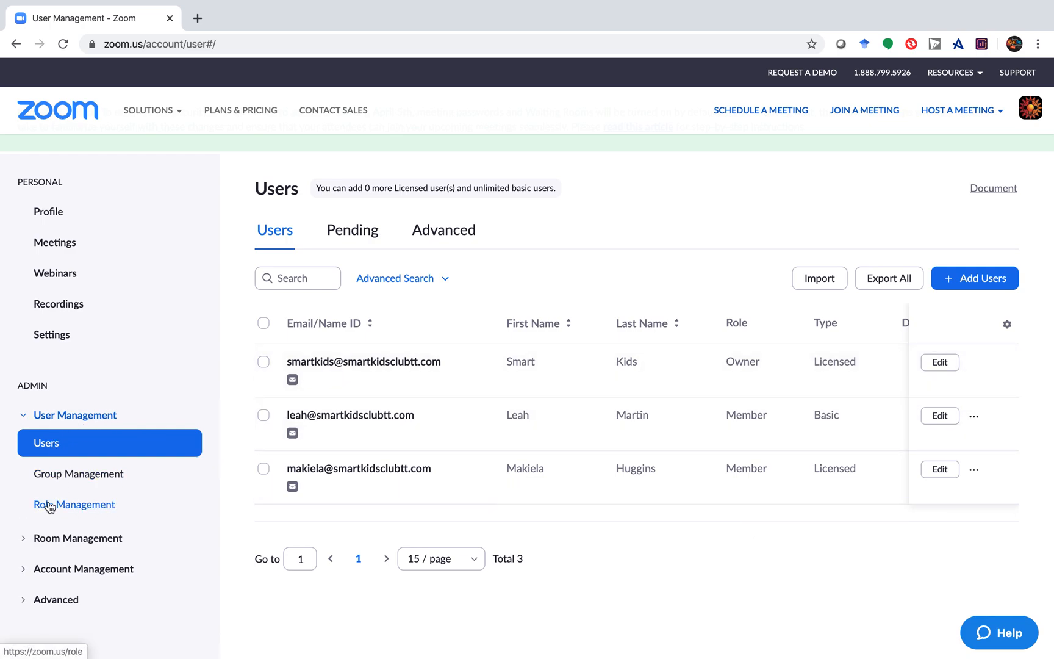
Show Role Management: Owner with 1 member, Admin with 0, Member with 2
click(74, 504)
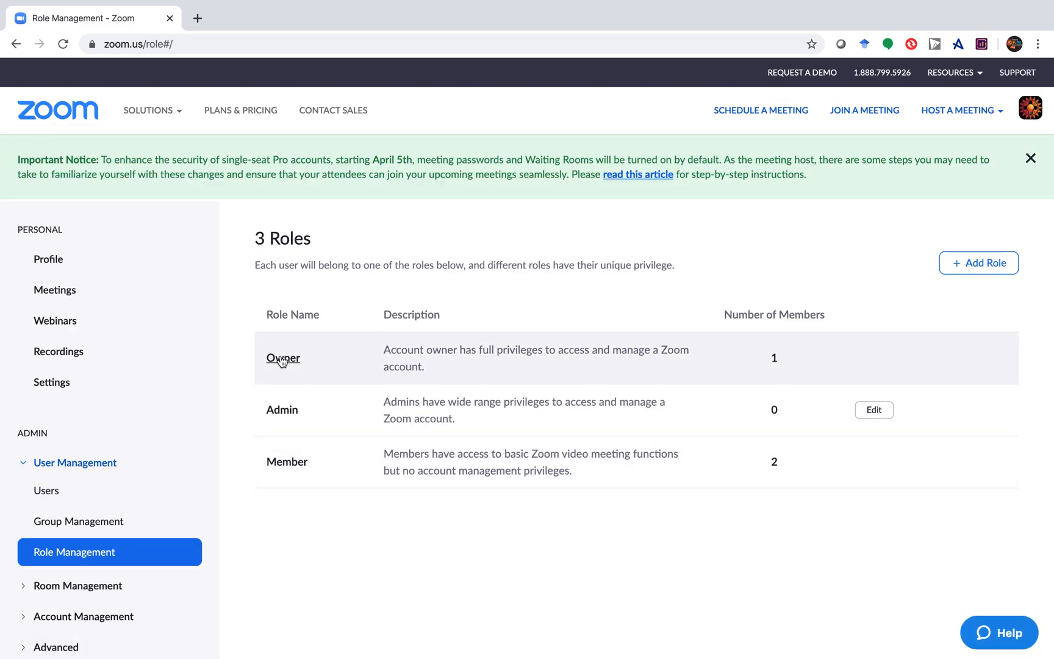
mouse_move(689, 373)
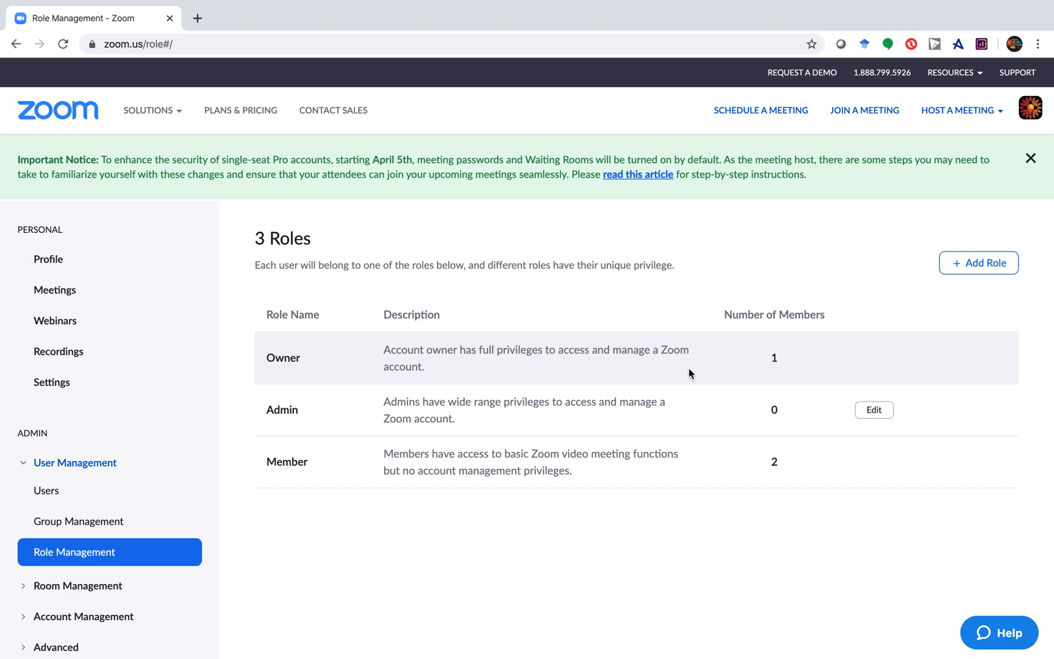
mouse_move(528, 369)
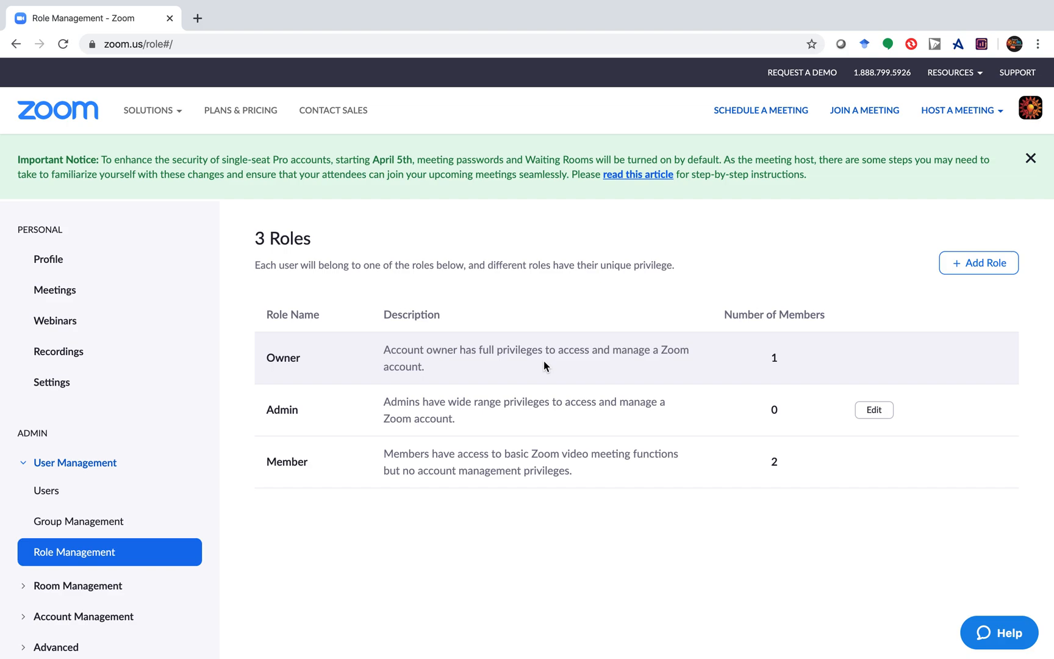
mouse_move(817, 424)
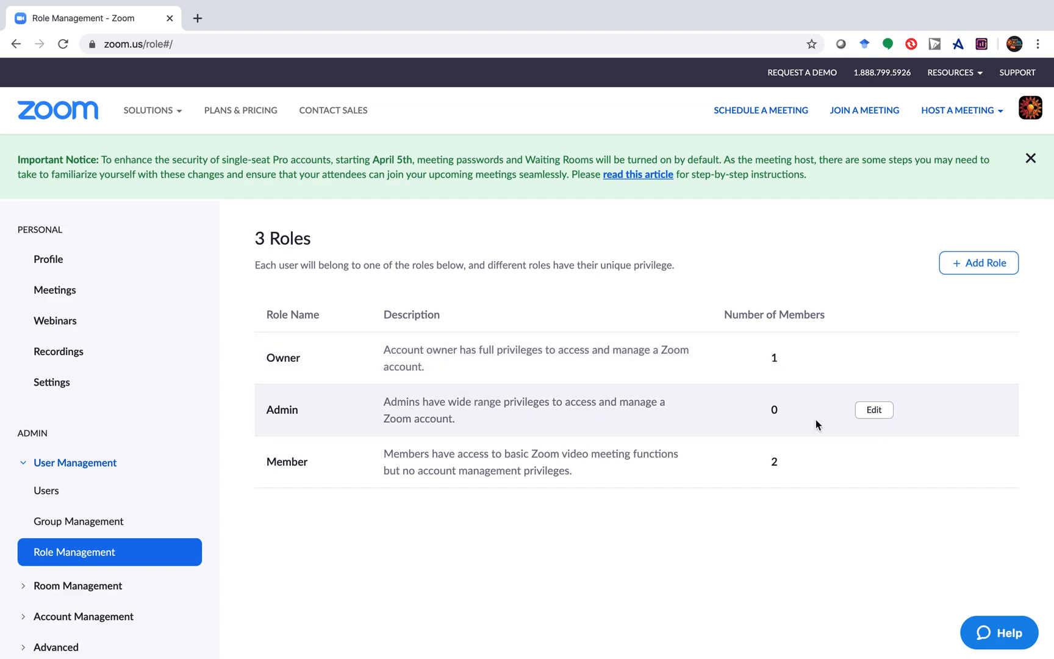
mouse_move(828, 505)
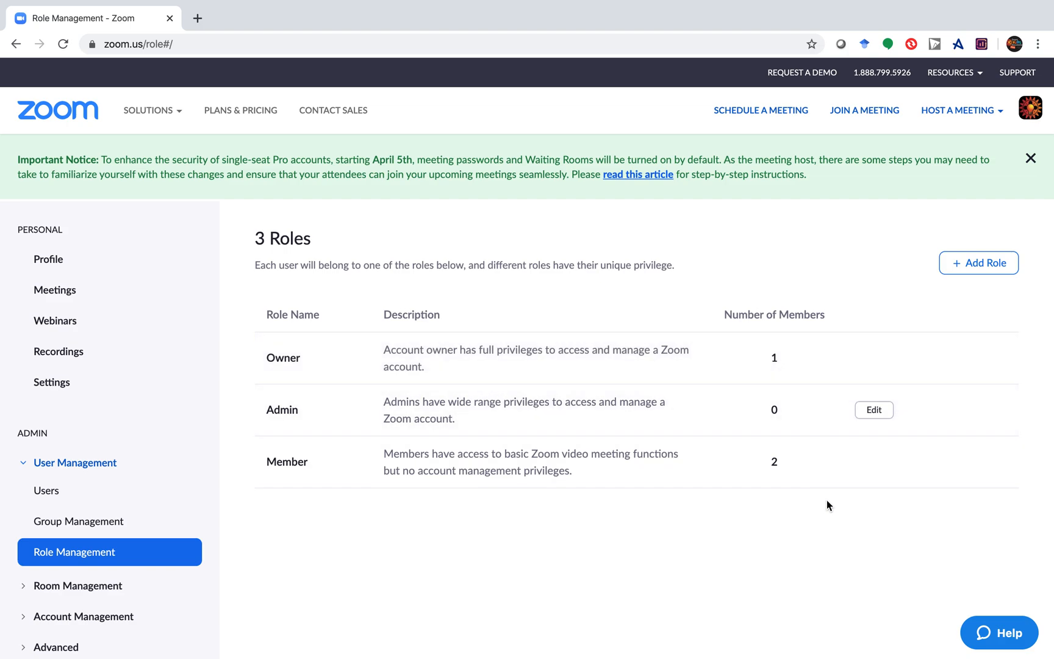
mouse_move(604, 429)
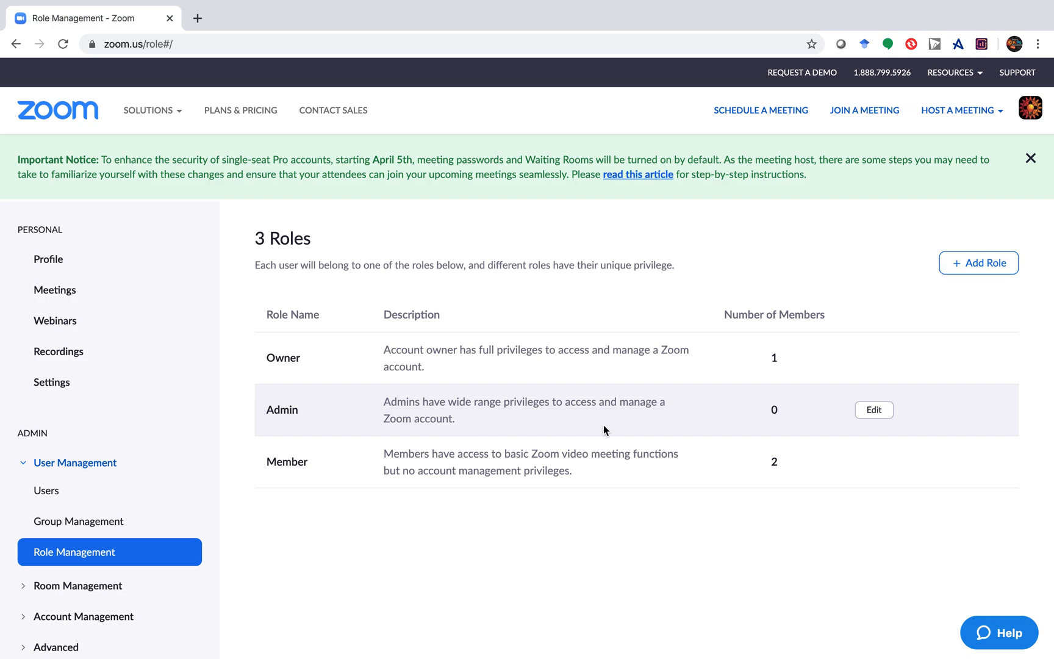
mouse_move(308, 477)
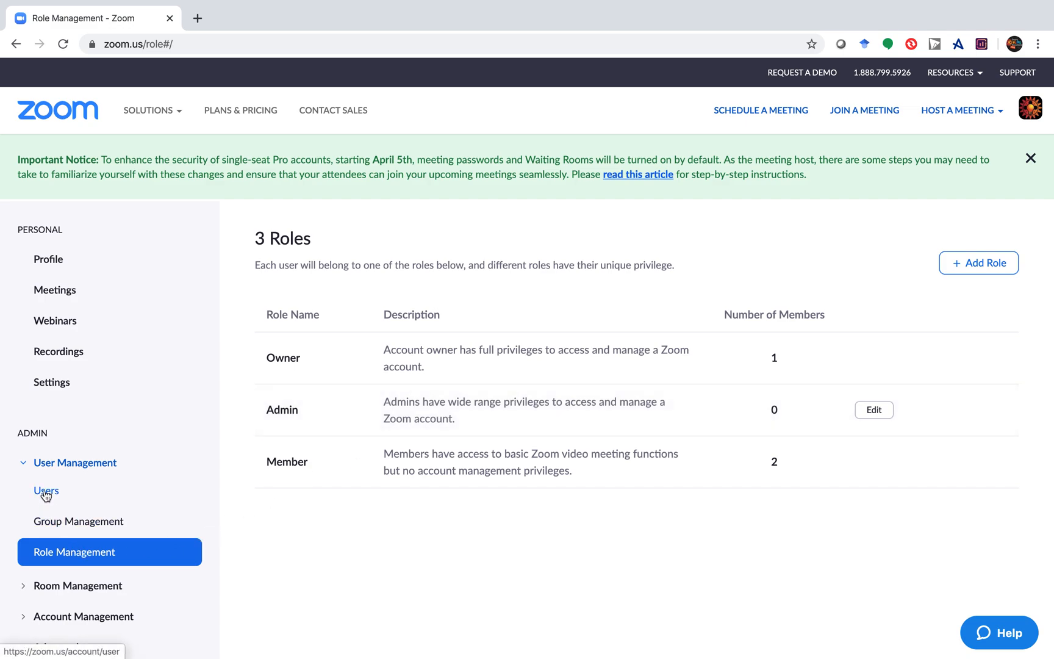
Edit the second user's User Role dropdown and save; she remains Member
click(46, 492)
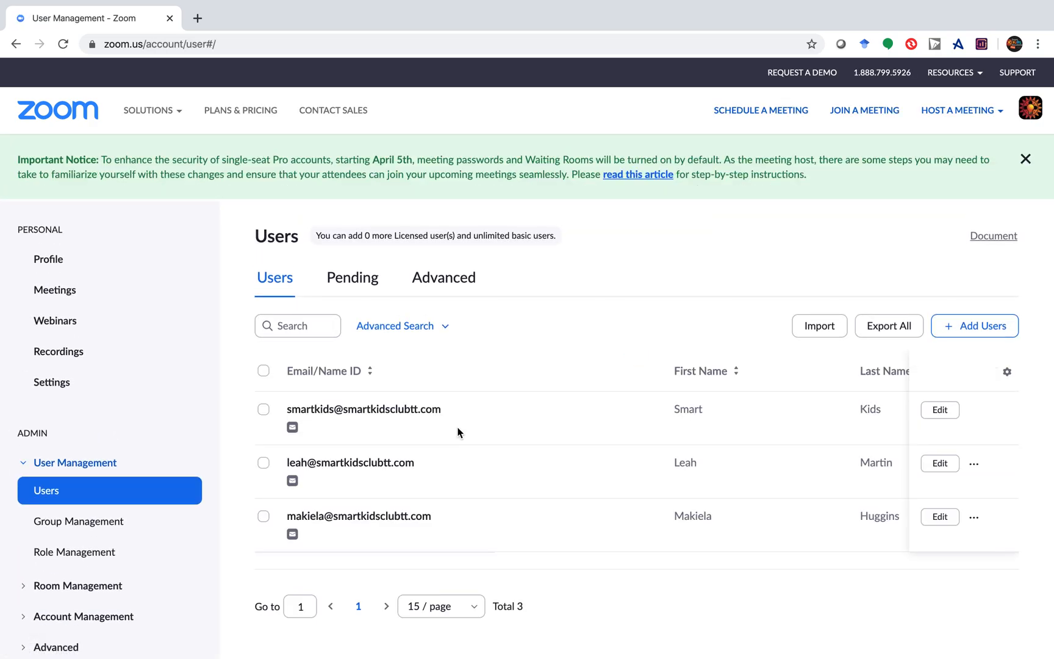
scroll(right, 3)
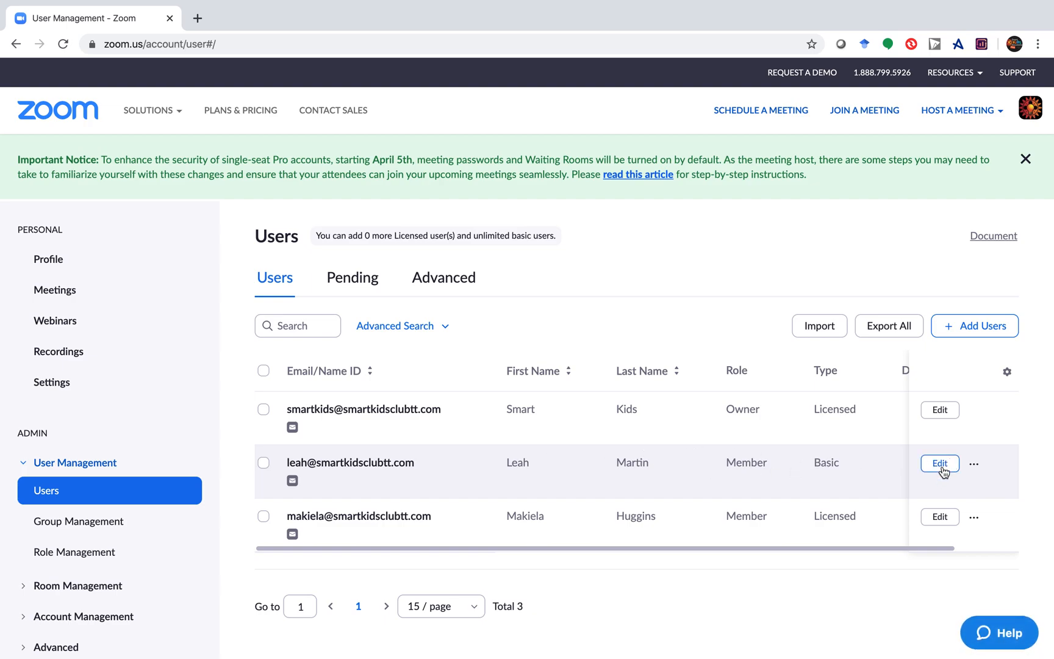
click(939, 463)
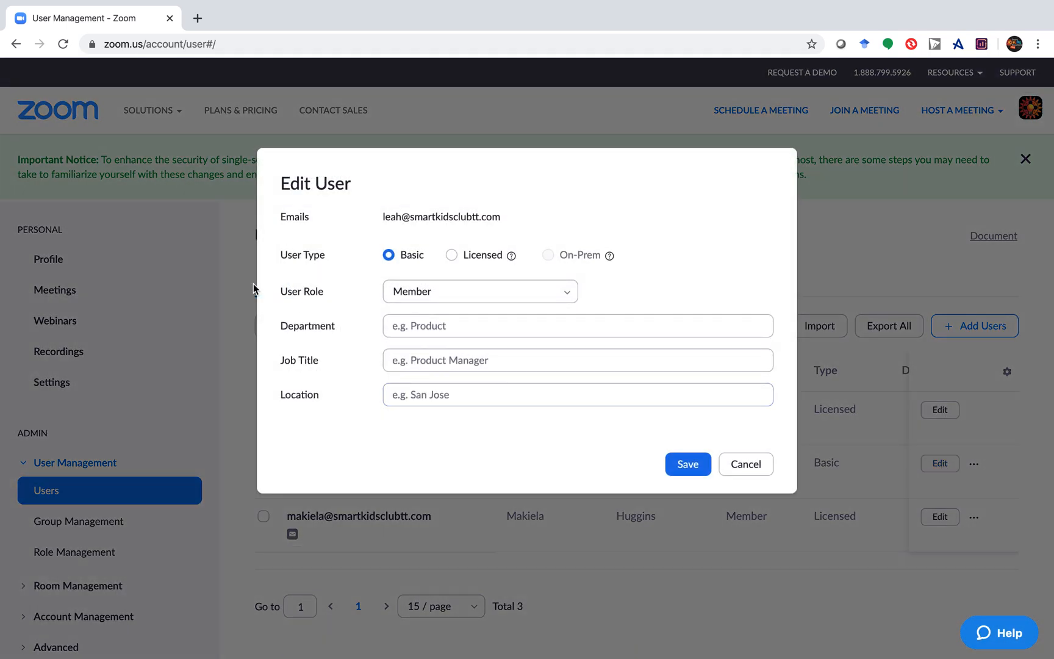
click(479, 291)
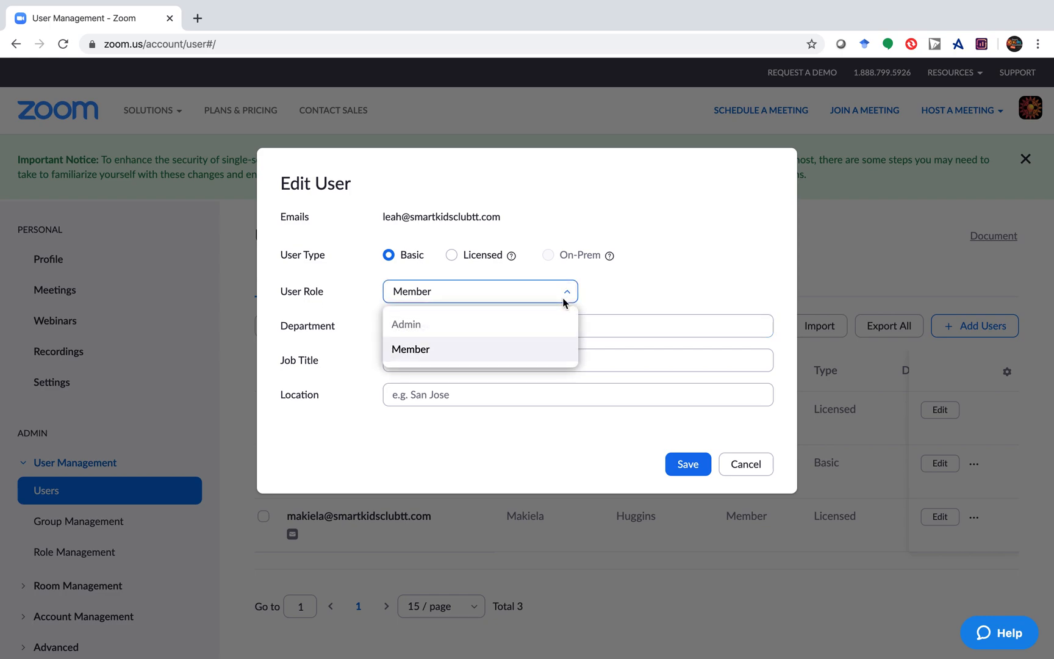
click(406, 324)
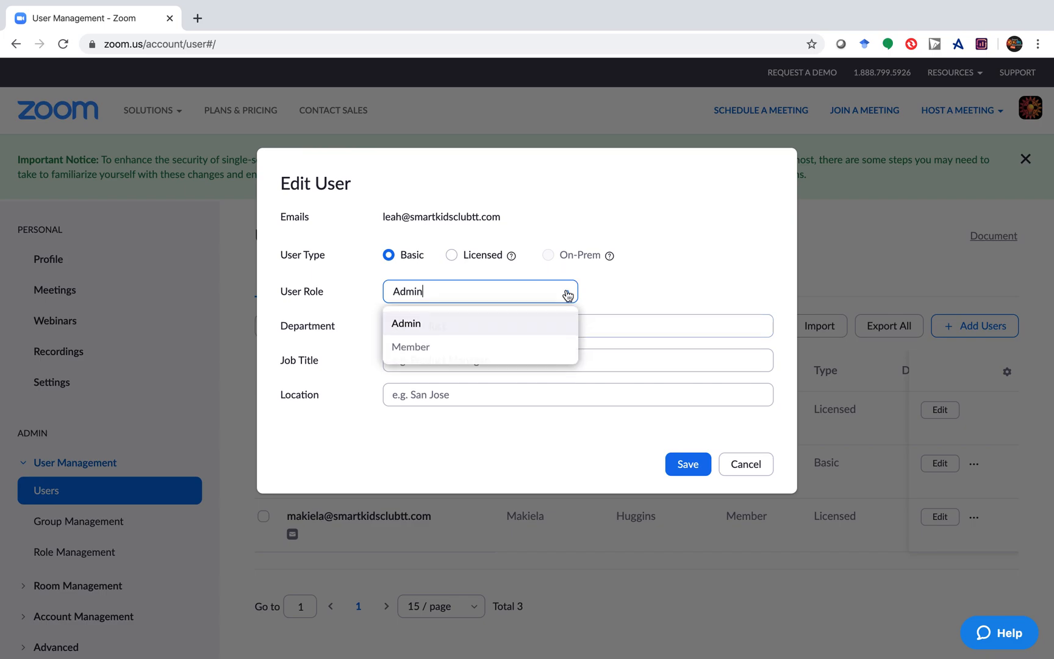
click(411, 347)
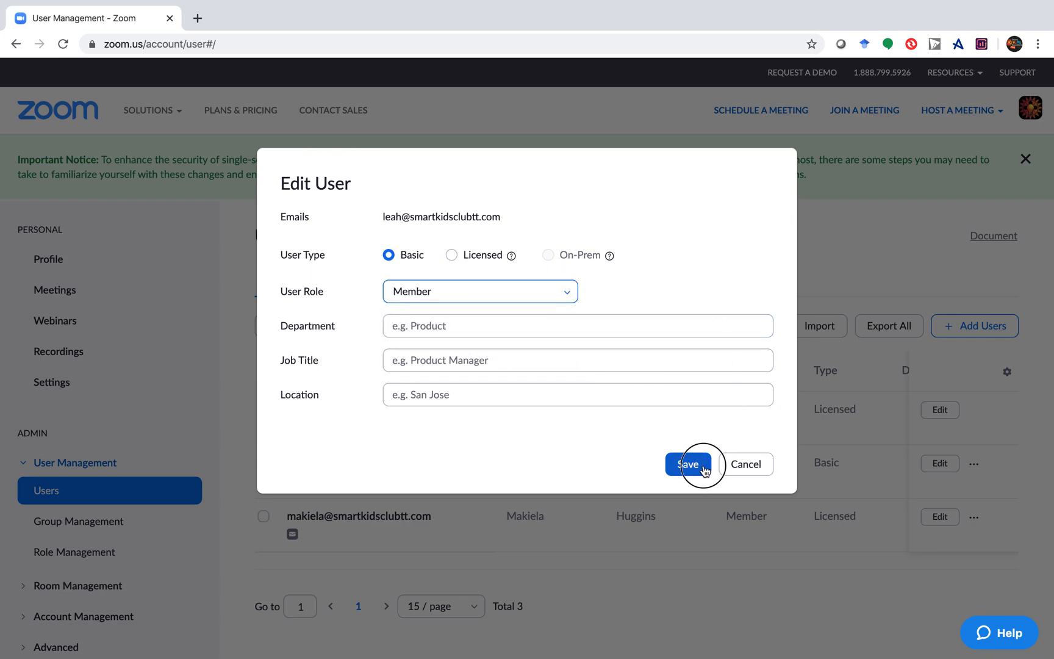
click(687, 464)
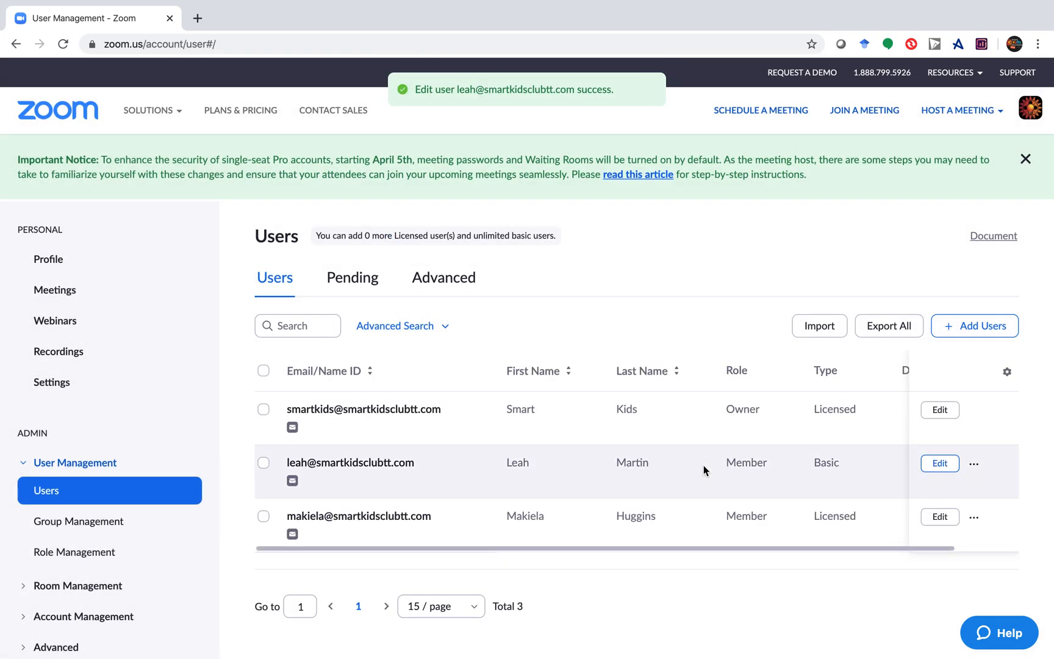